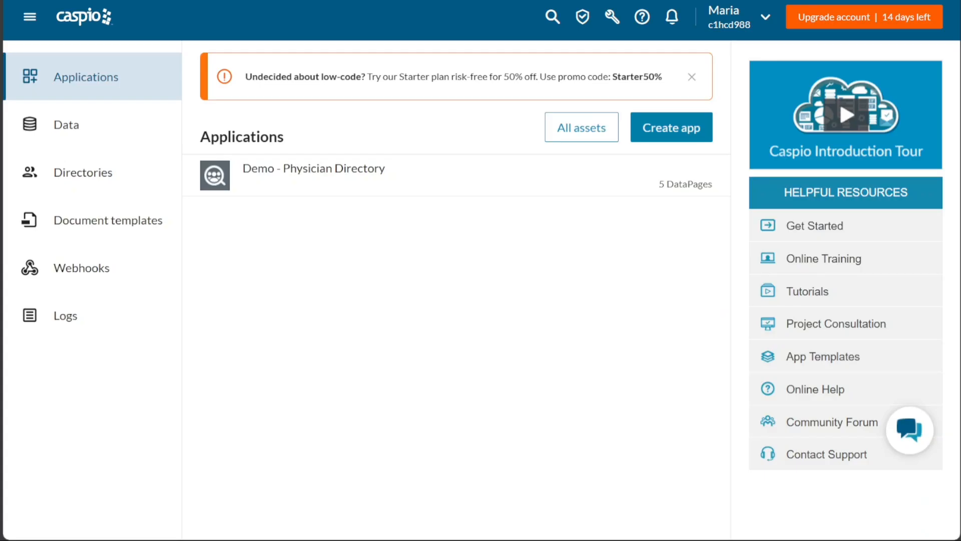
mouse_move(432, 231)
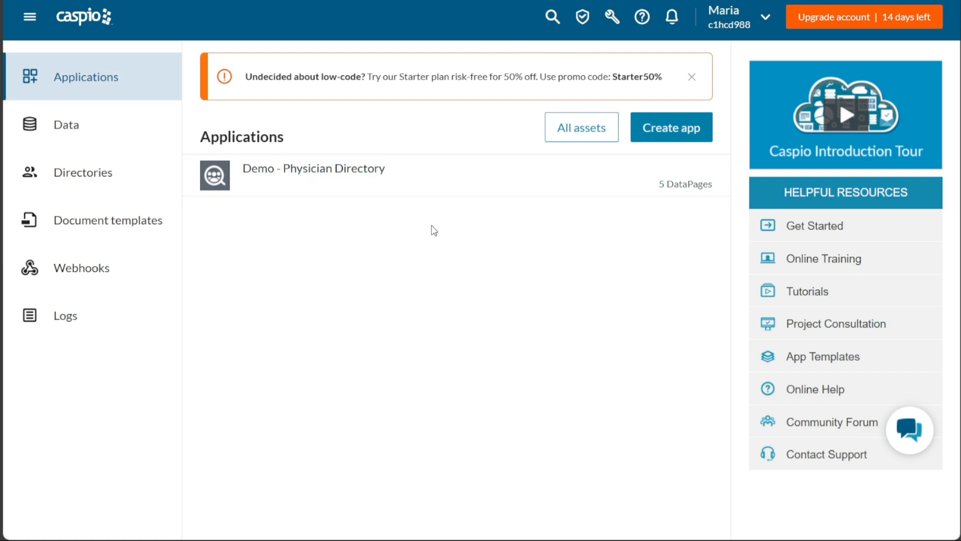
mouse_move(670, 127)
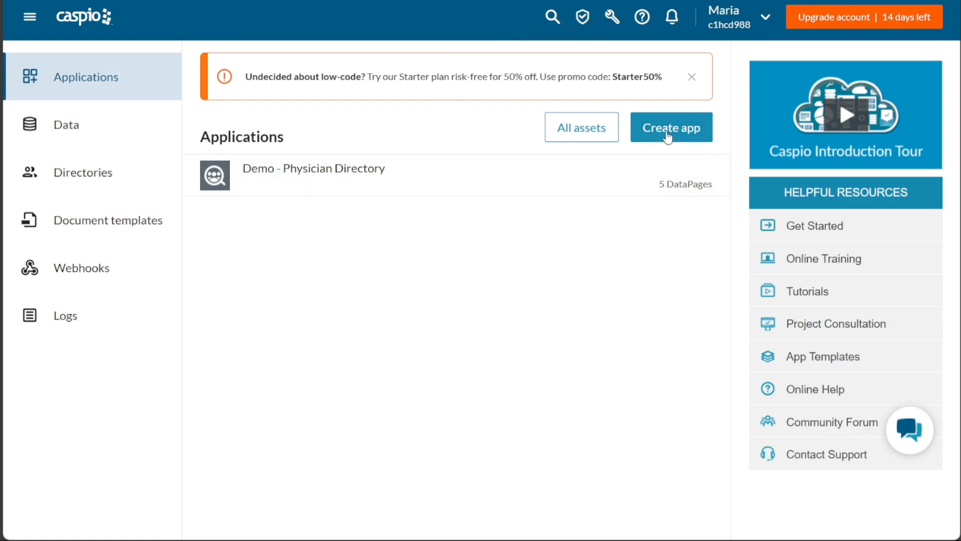
mouse_move(378, 134)
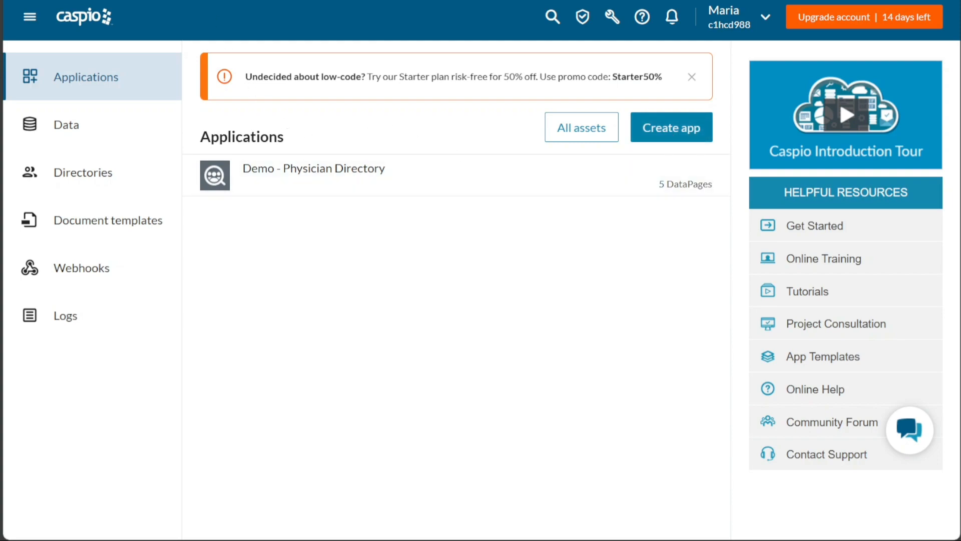
mouse_move(251, 220)
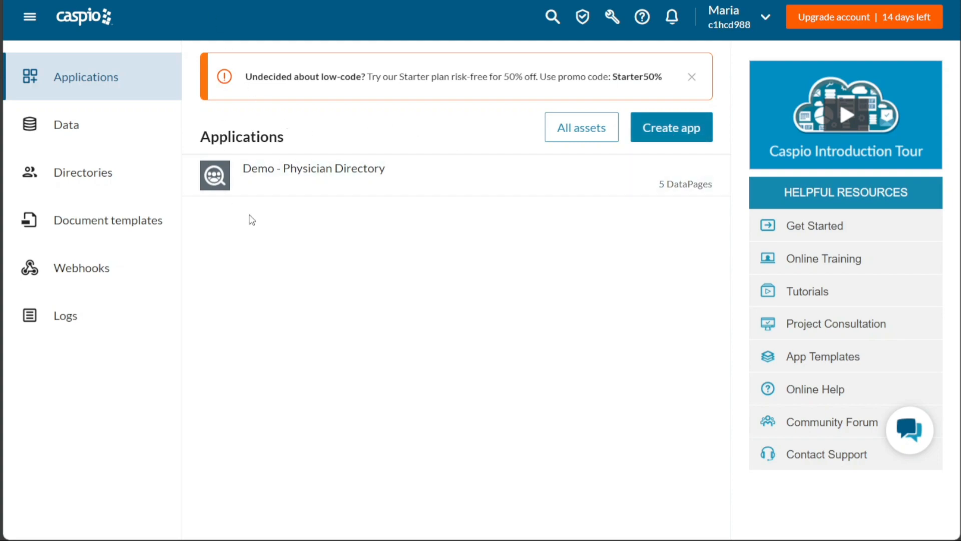
mouse_move(308, 302)
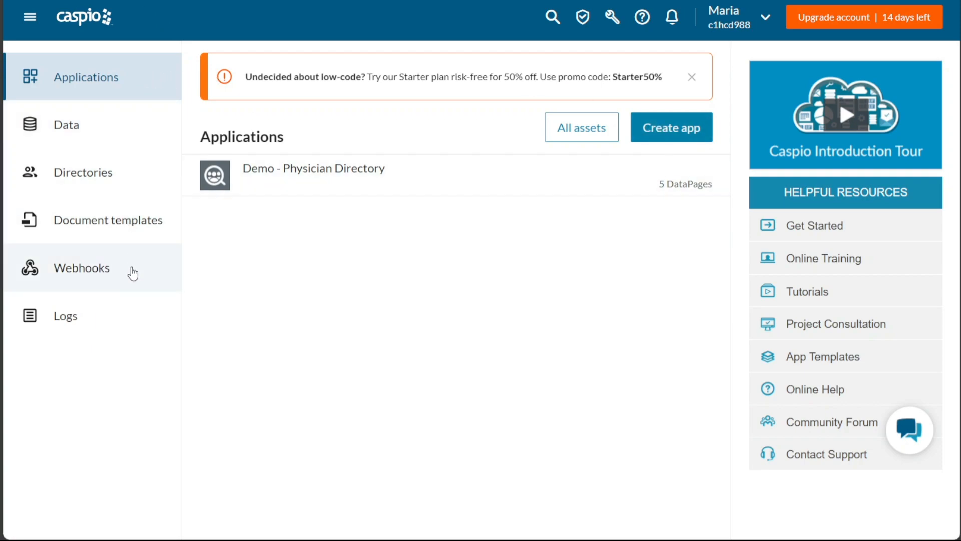
mouse_move(113, 112)
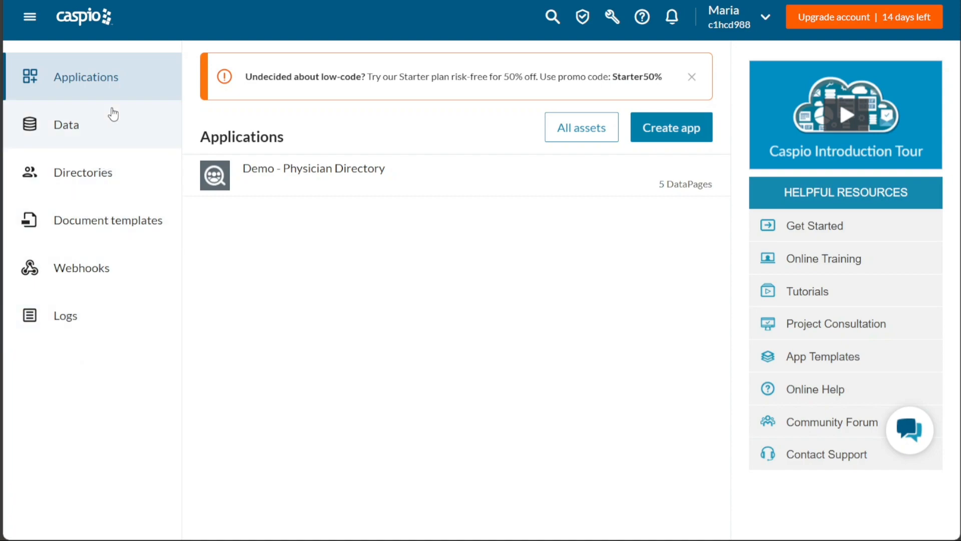
mouse_move(323, 44)
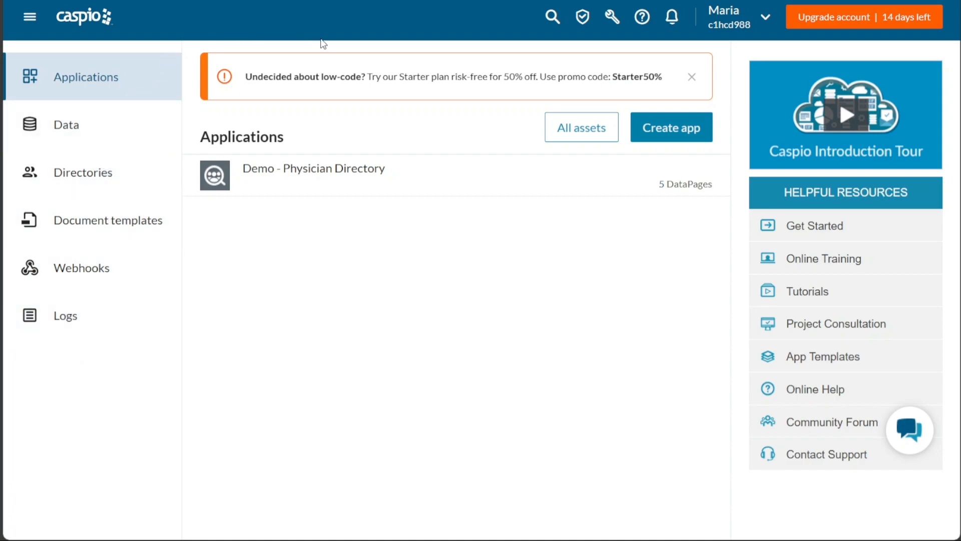
mouse_move(551, 17)
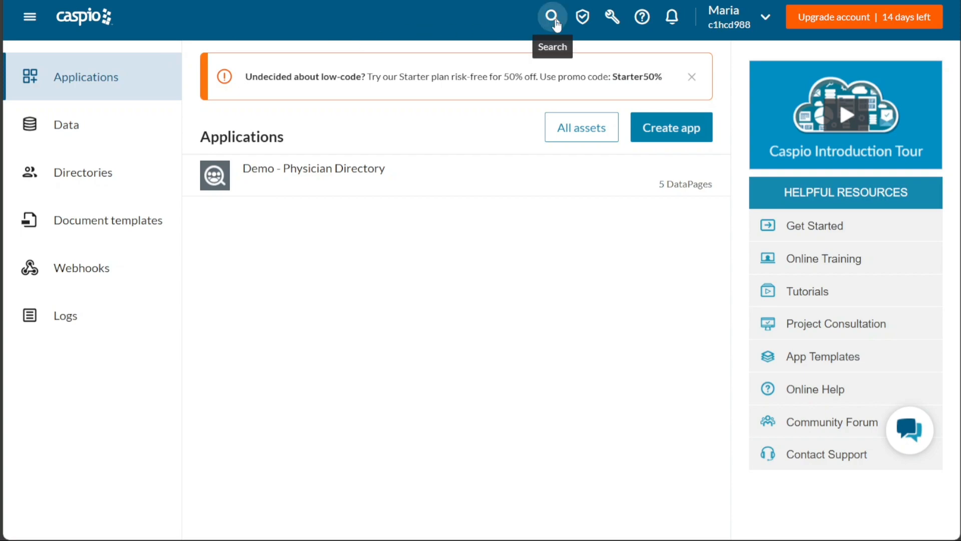
mouse_move(524, 26)
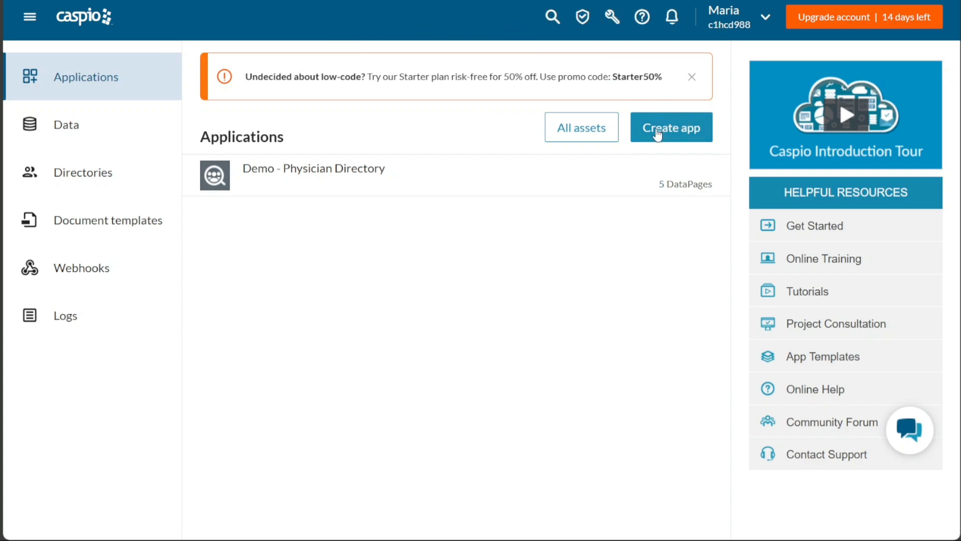
mouse_move(501, 107)
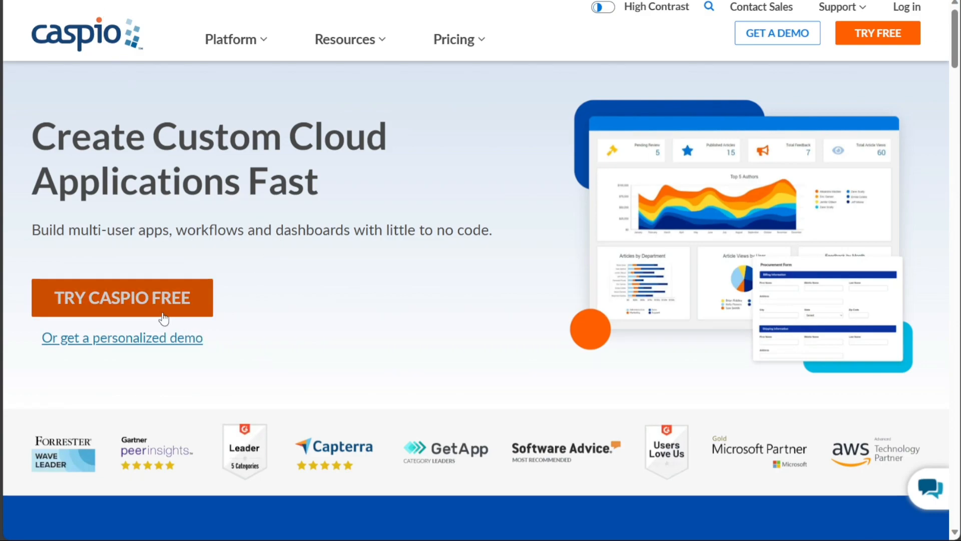
mouse_move(232, 271)
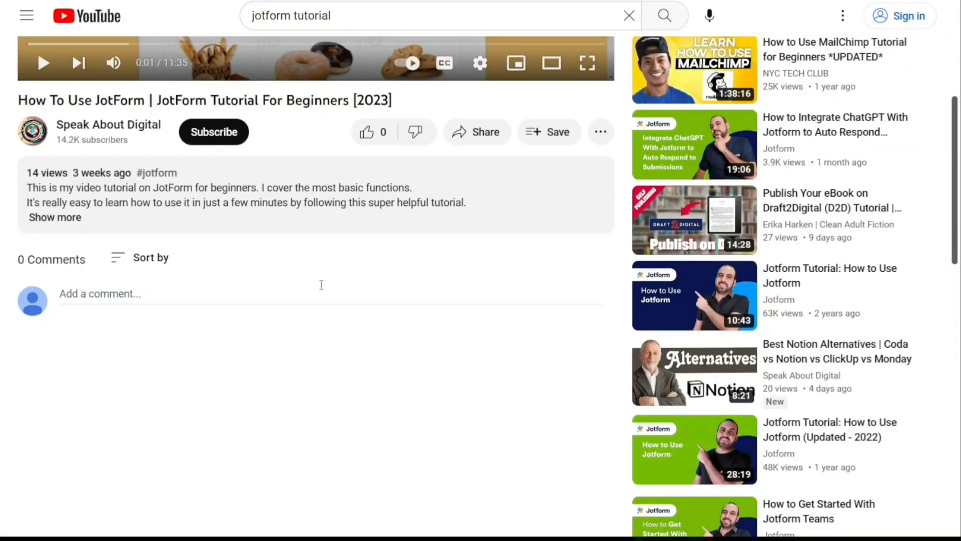
Step: Start the free Caspio trial sign-up and fill in the name, email, password and phone fields
left_click(54, 217)
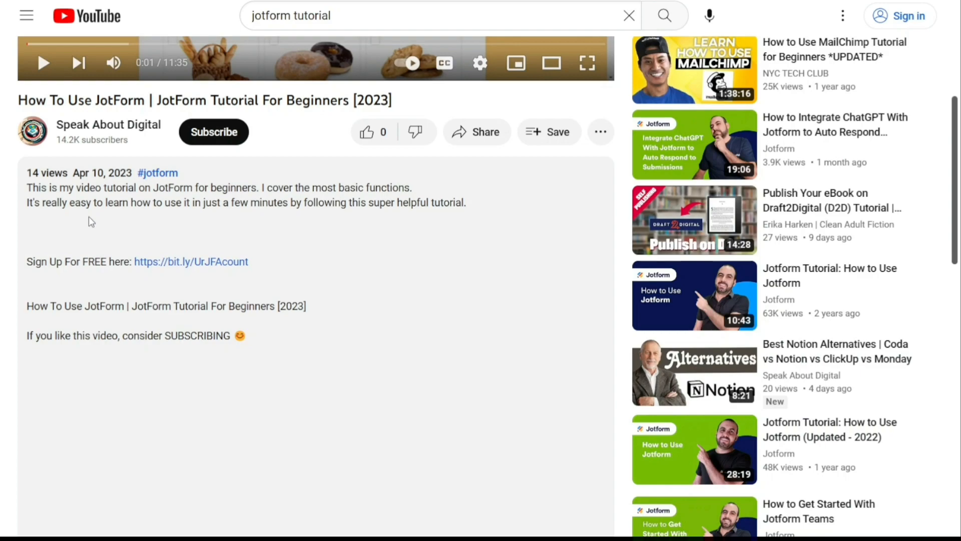
mouse_move(191, 262)
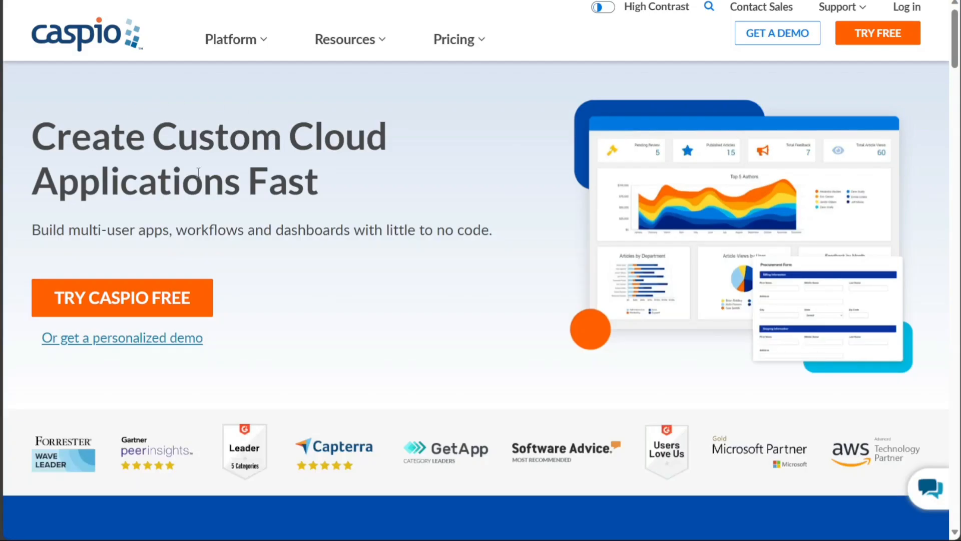
mouse_move(257, 284)
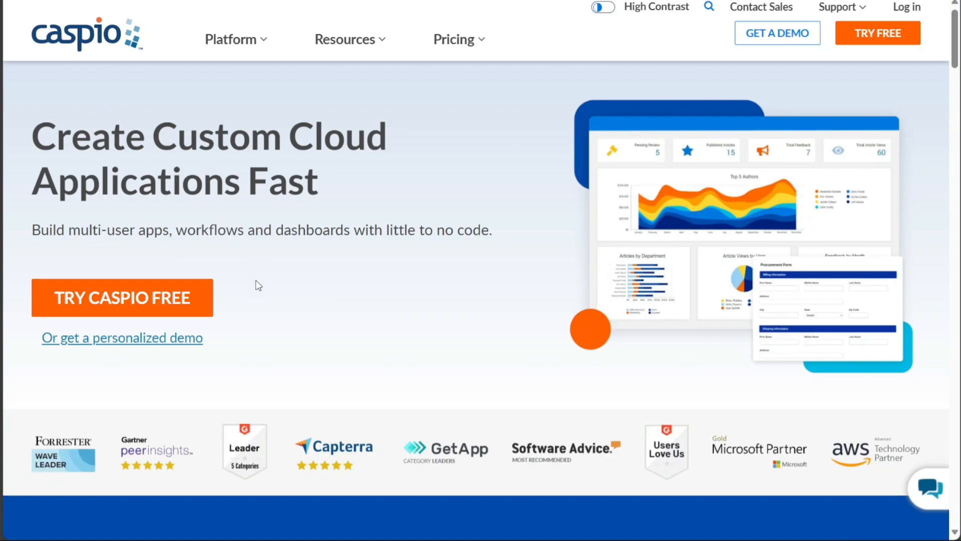
mouse_move(127, 304)
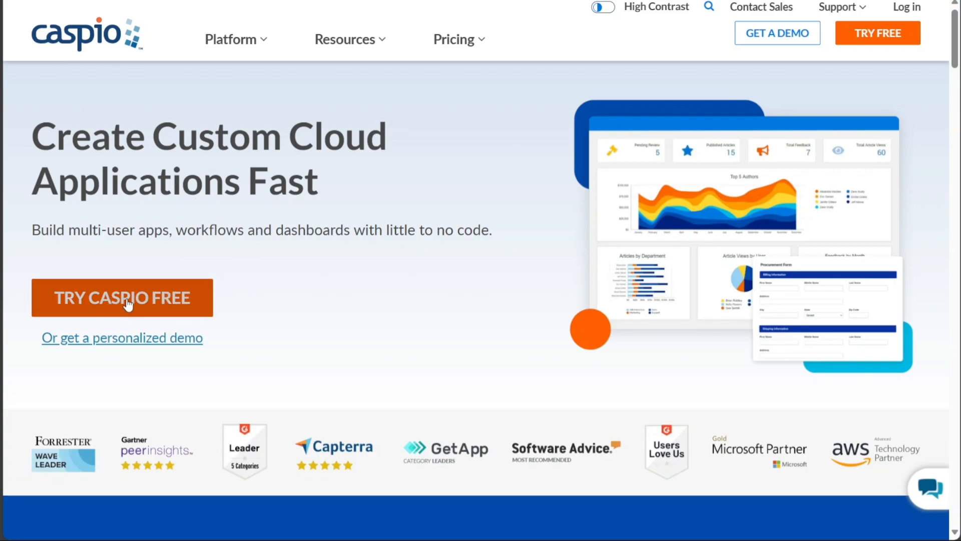
left_click(121, 298)
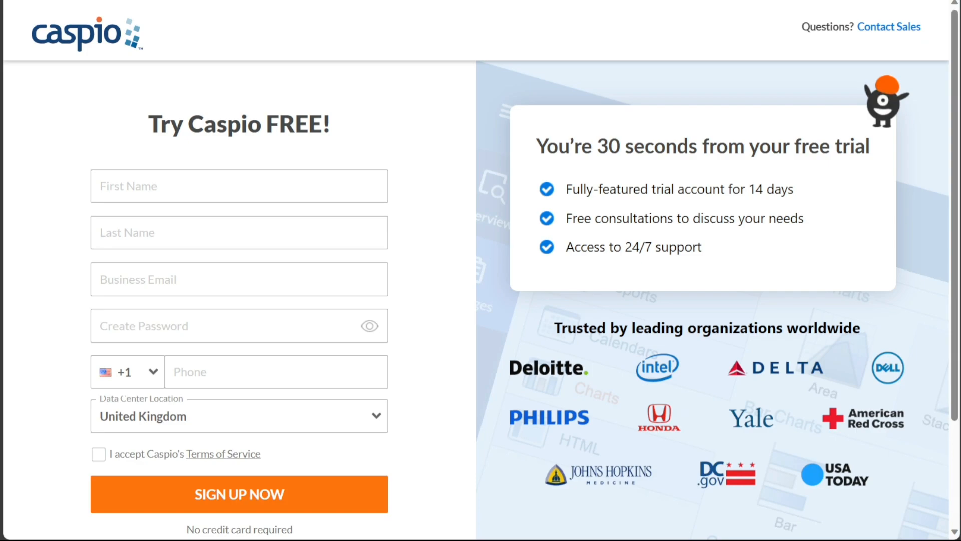
mouse_move(419, 114)
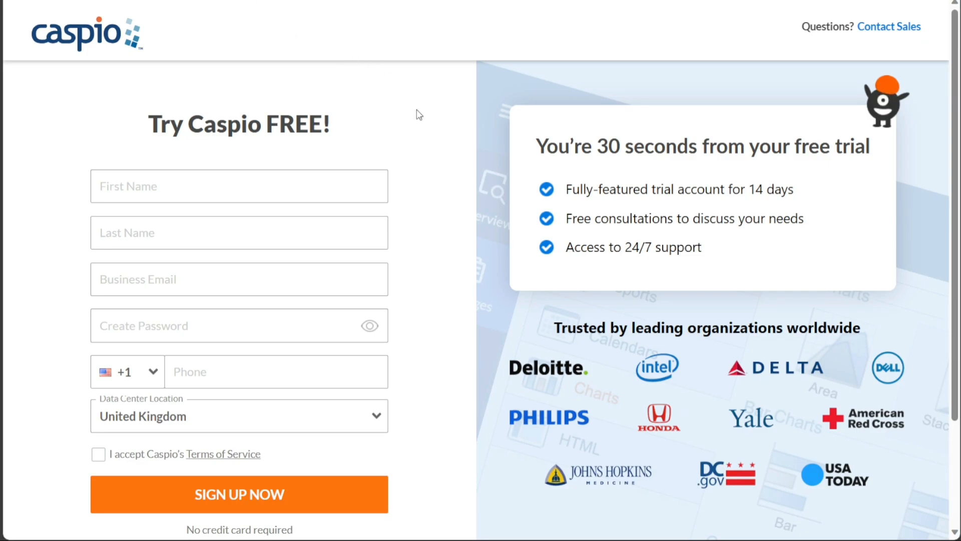
mouse_move(351, 126)
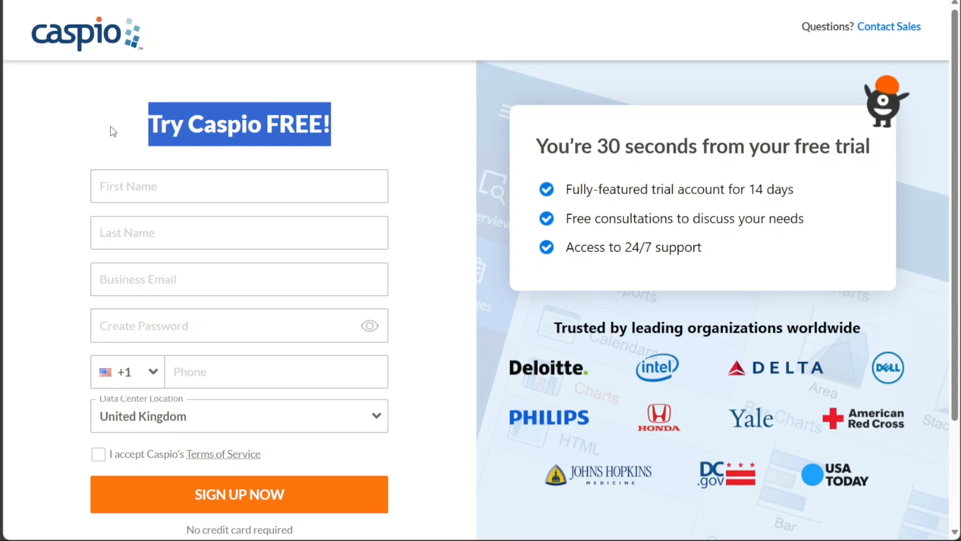
left_click(239, 186)
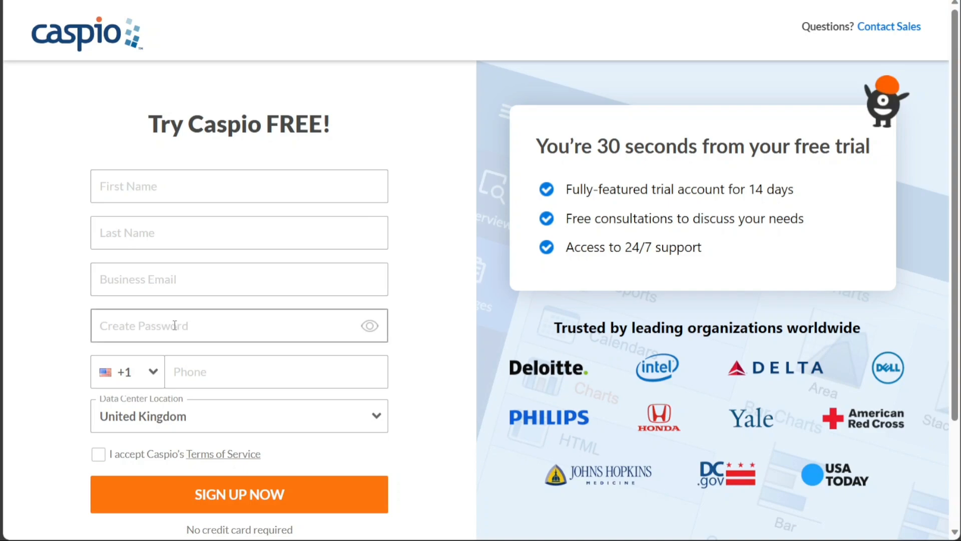
left_click(276, 372)
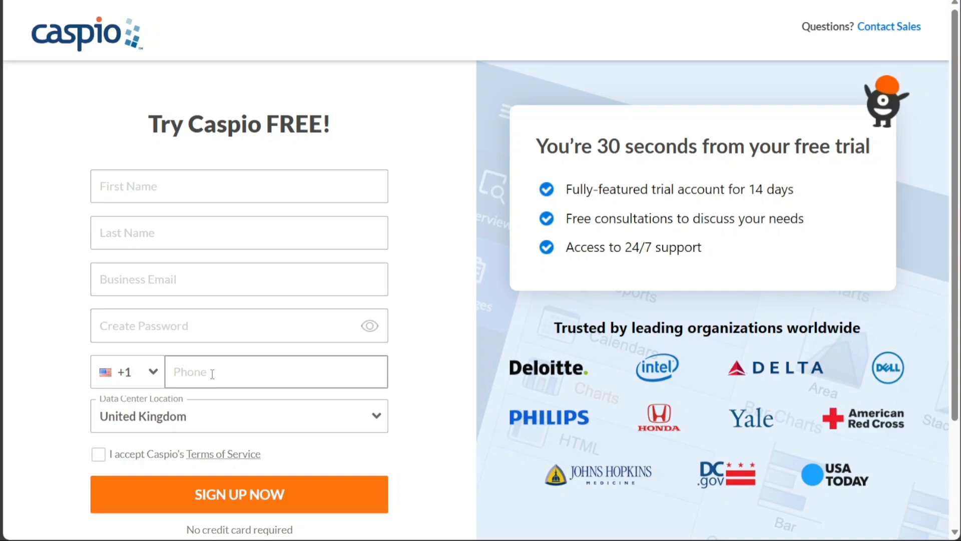
left_click(239, 416)
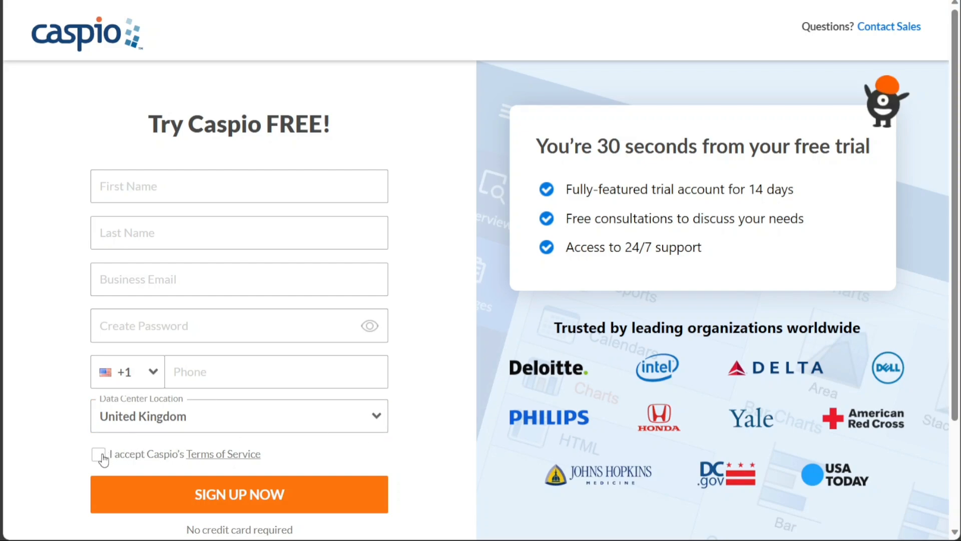
Step: Accept the Terms of Service and submit the free trial sign-up
left_click(99, 454)
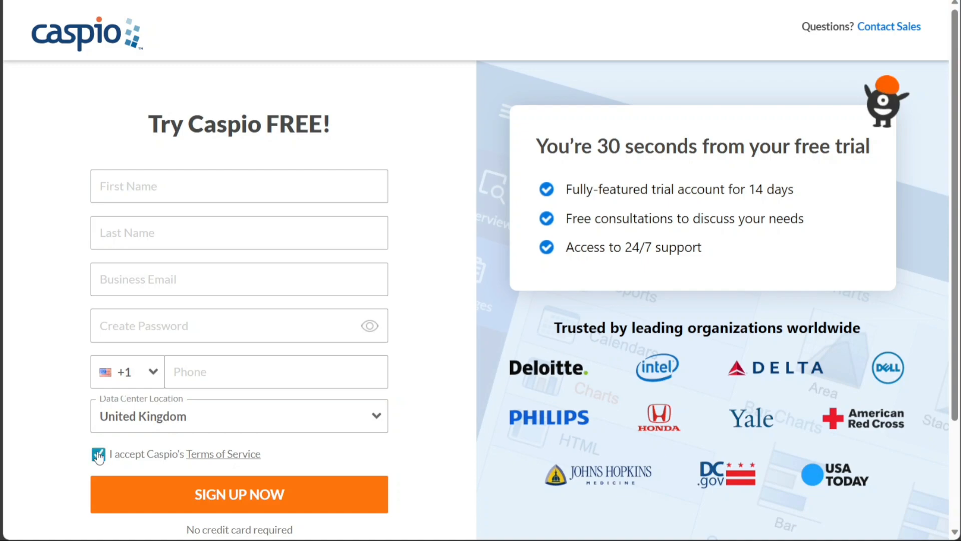
left_click(96, 454)
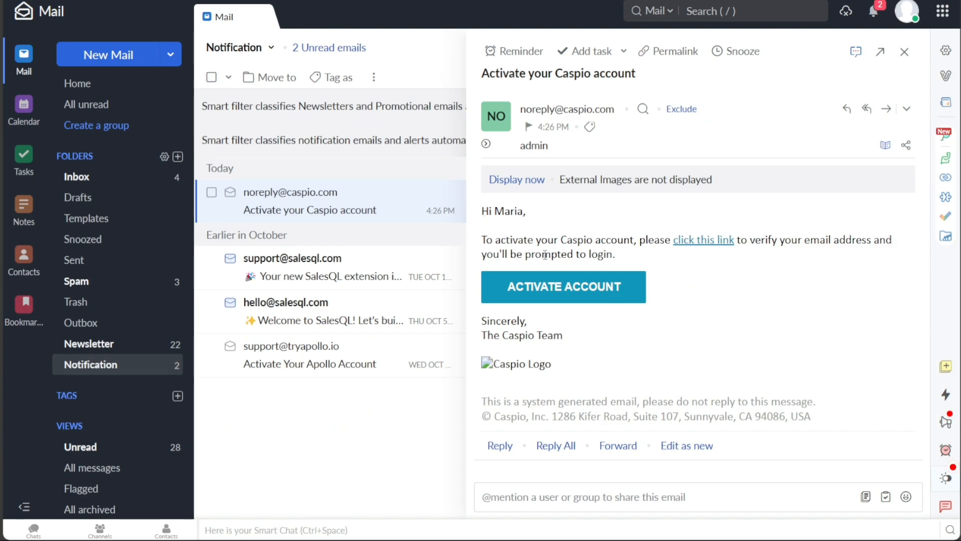
mouse_move(587, 289)
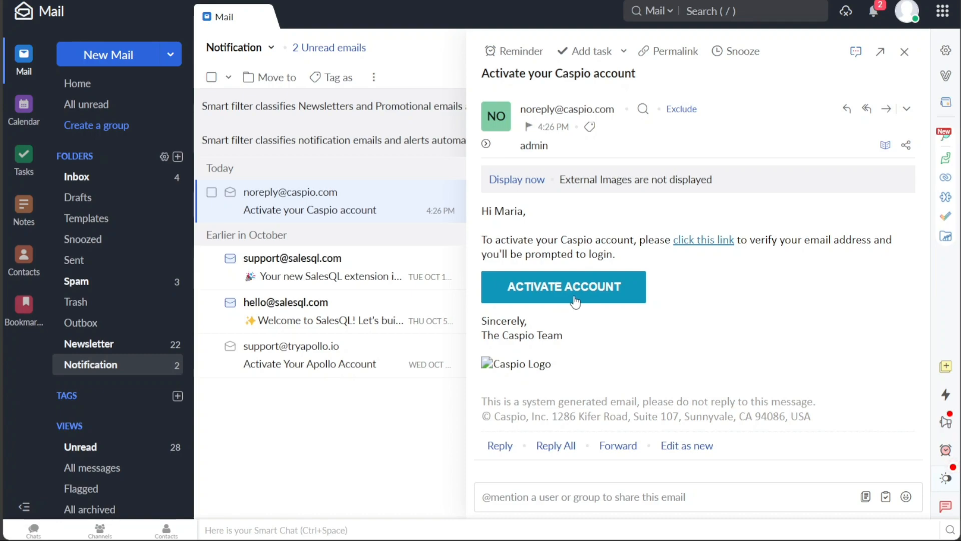
Step: Activate the Caspio account from the 'Activate your Caspio account' email
left_click(563, 286)
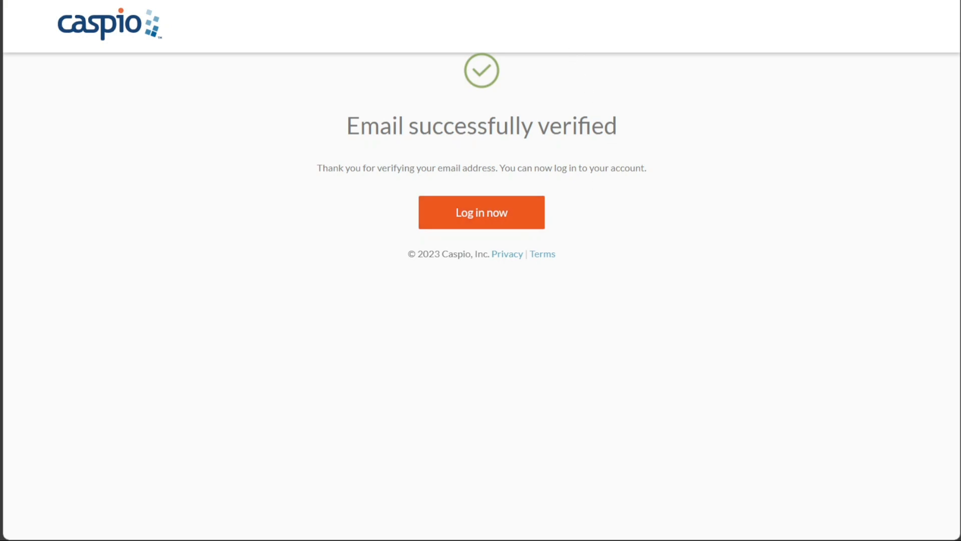
Step: Go from the email-verified confirmation to the Caspio login page
left_click(482, 212)
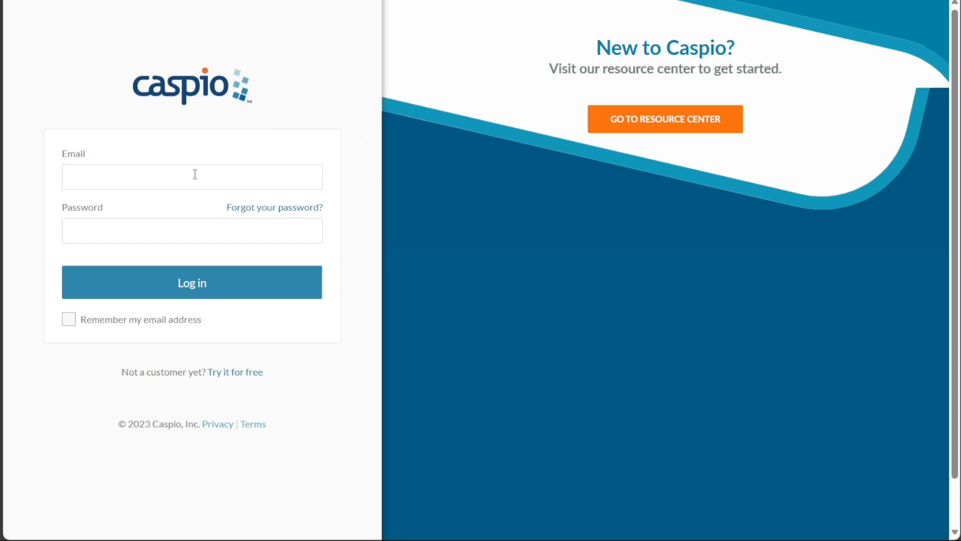
mouse_move(217, 255)
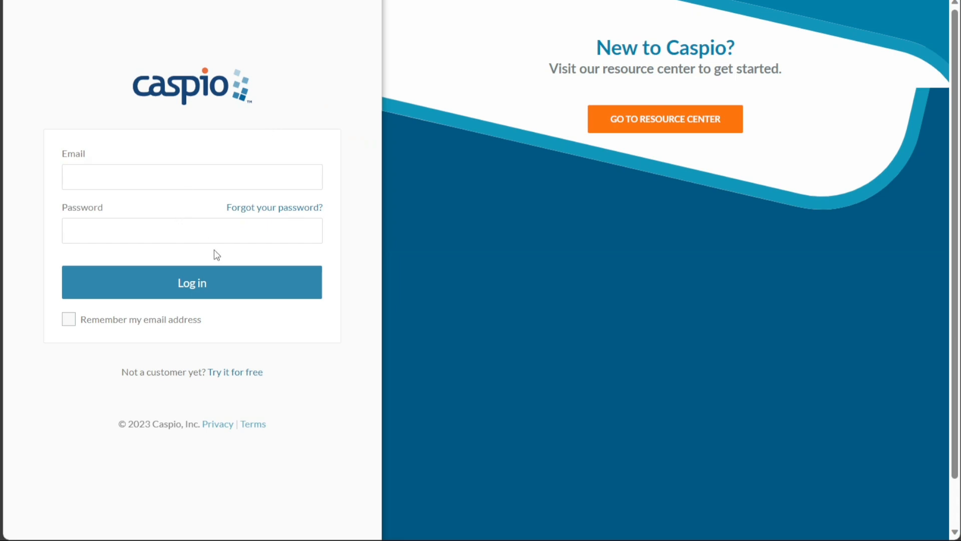
mouse_move(192, 283)
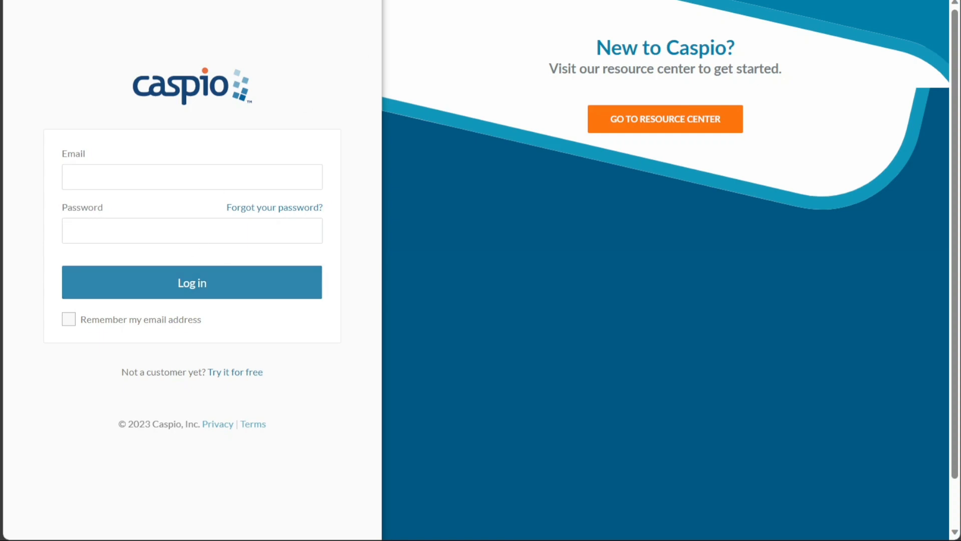
left_click(191, 282)
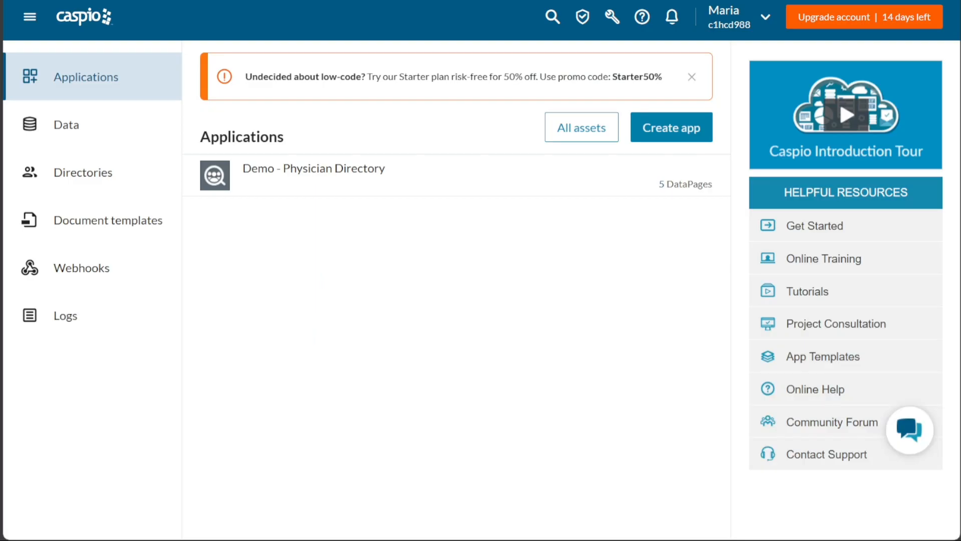
mouse_move(413, 53)
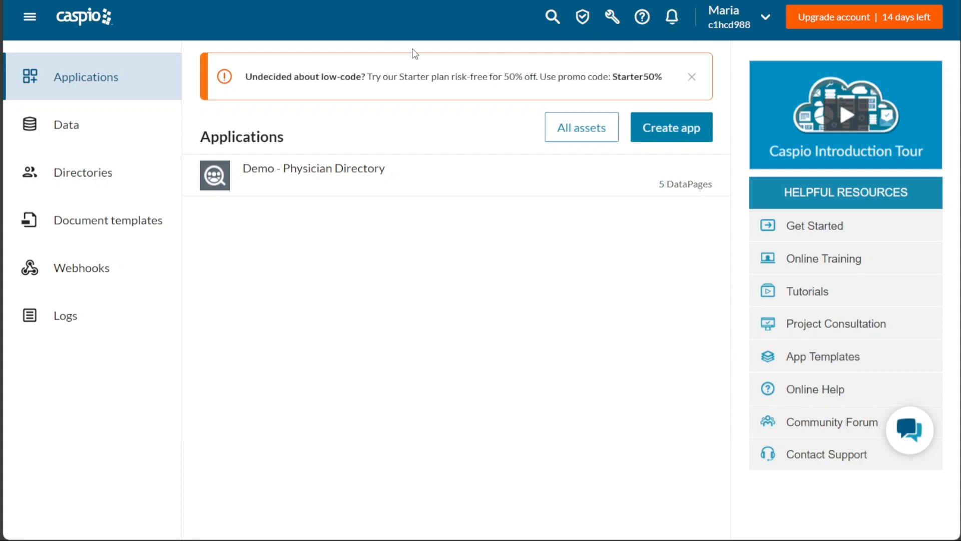
mouse_move(407, 53)
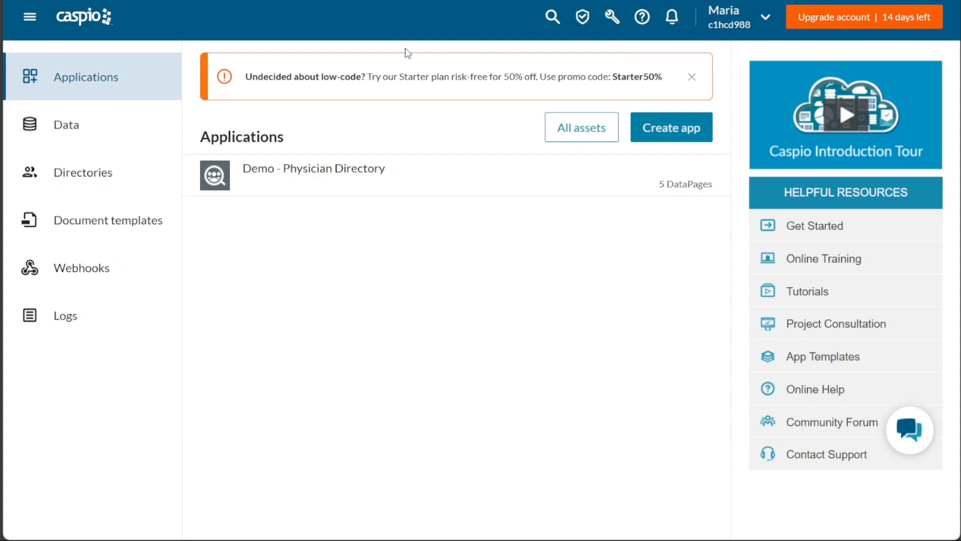
mouse_move(364, 168)
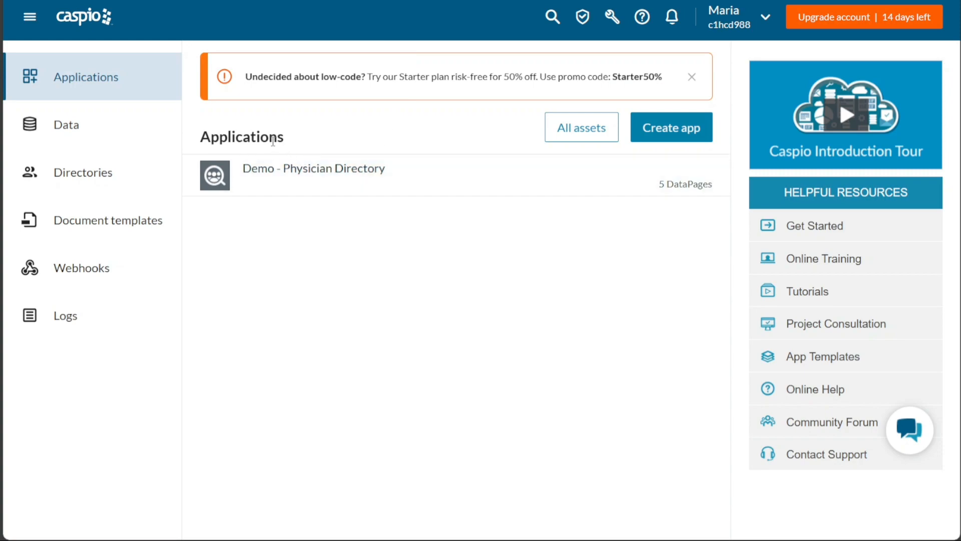
mouse_move(349, 174)
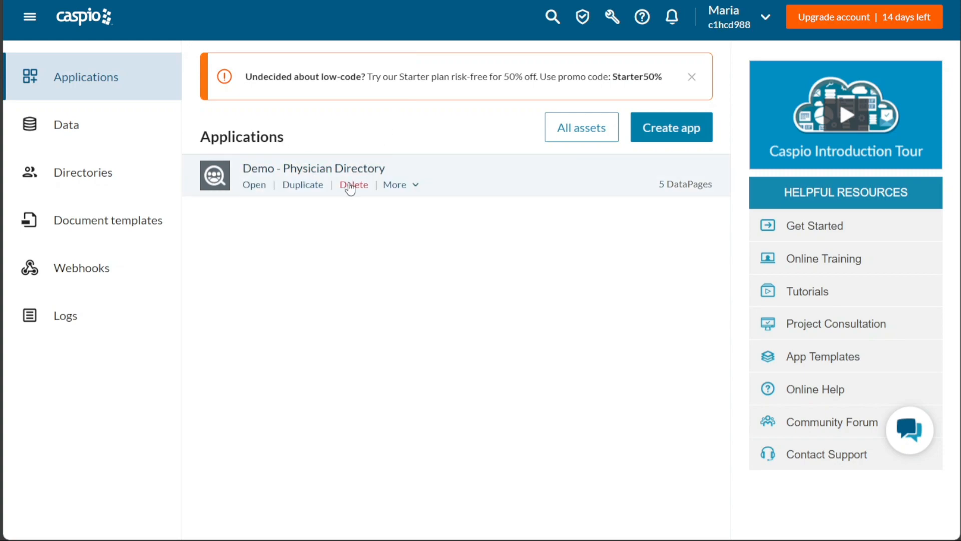
Step: Delete the Demo - Physician Directory app with 'Keep all objects' selected
left_click(353, 184)
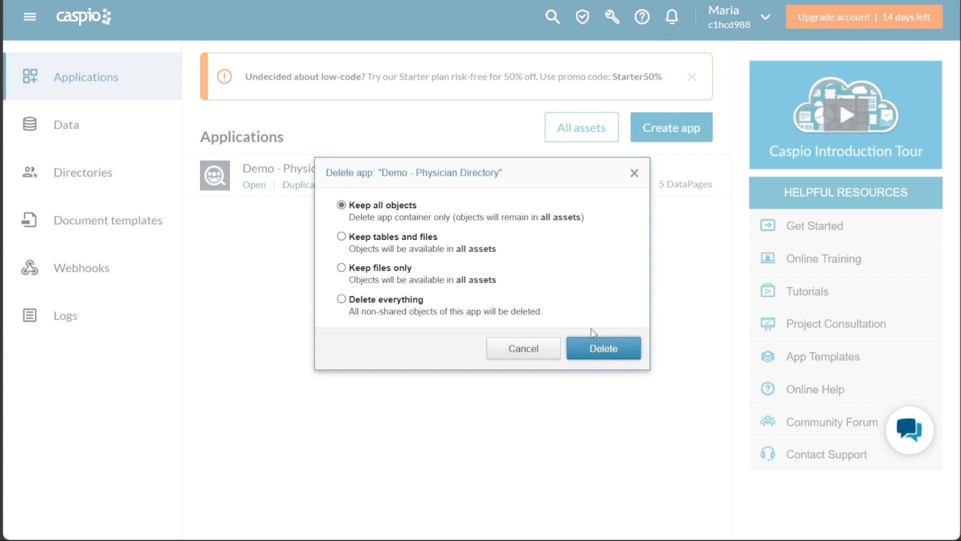
left_click(603, 348)
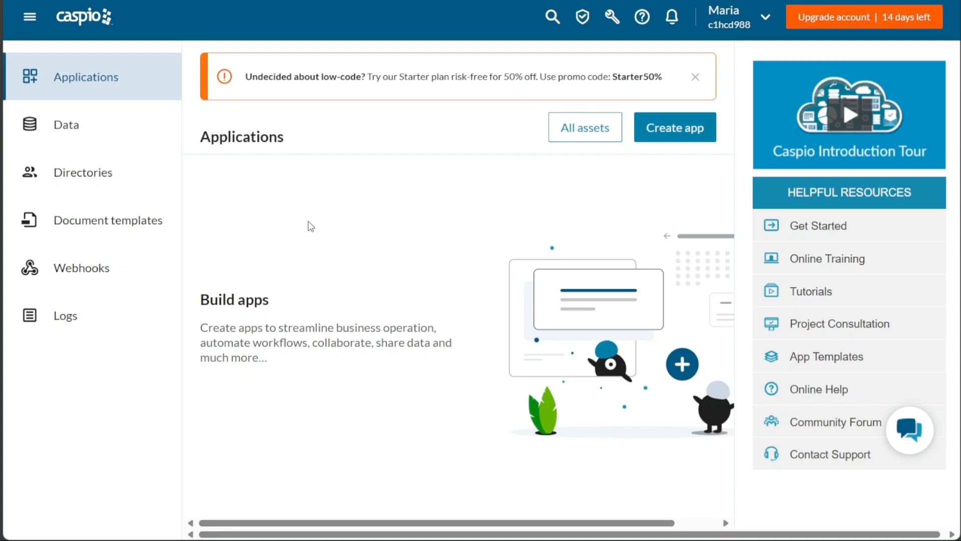
mouse_move(190, 107)
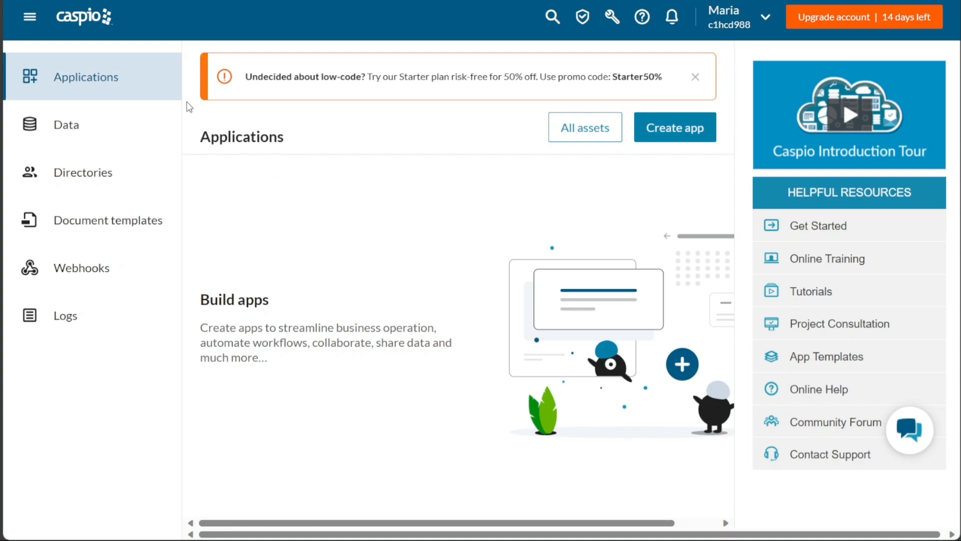
mouse_move(103, 316)
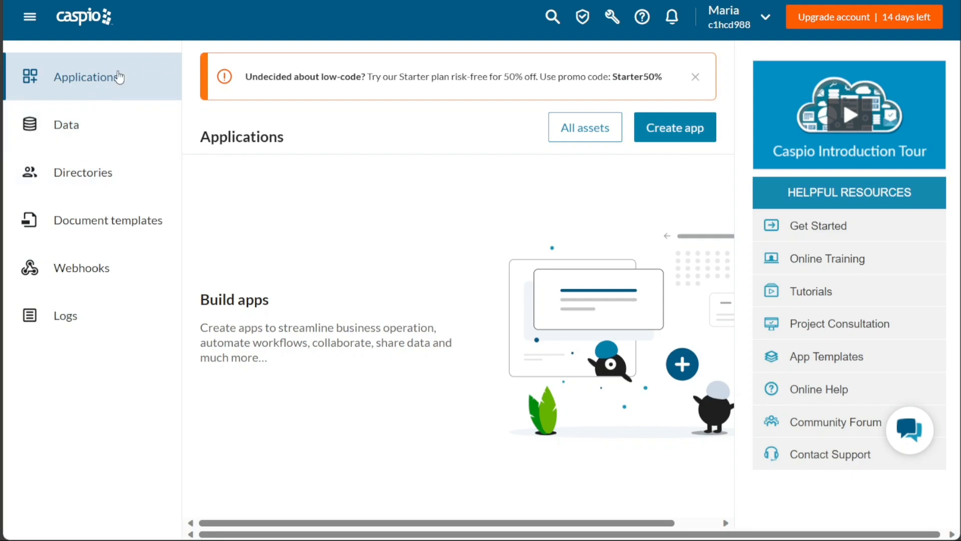
mouse_move(288, 147)
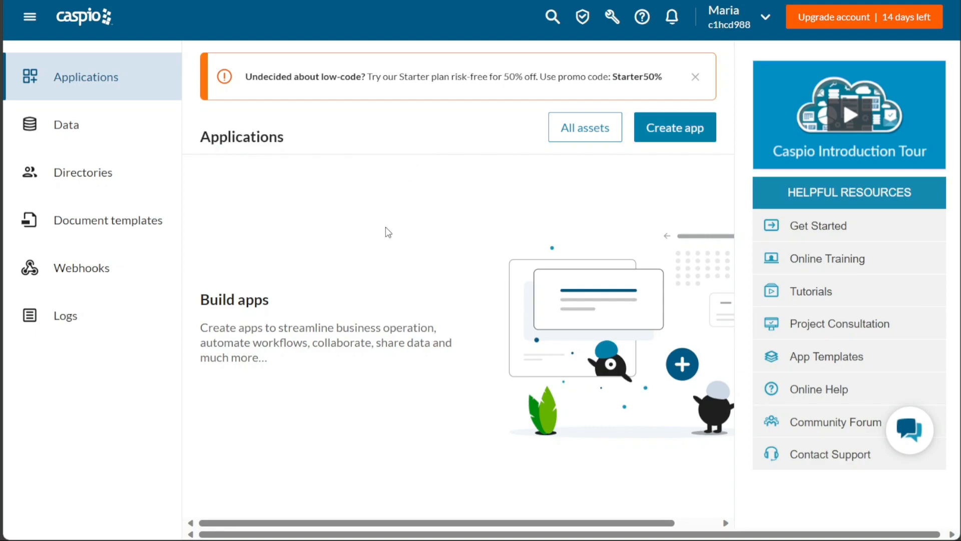
mouse_move(377, 252)
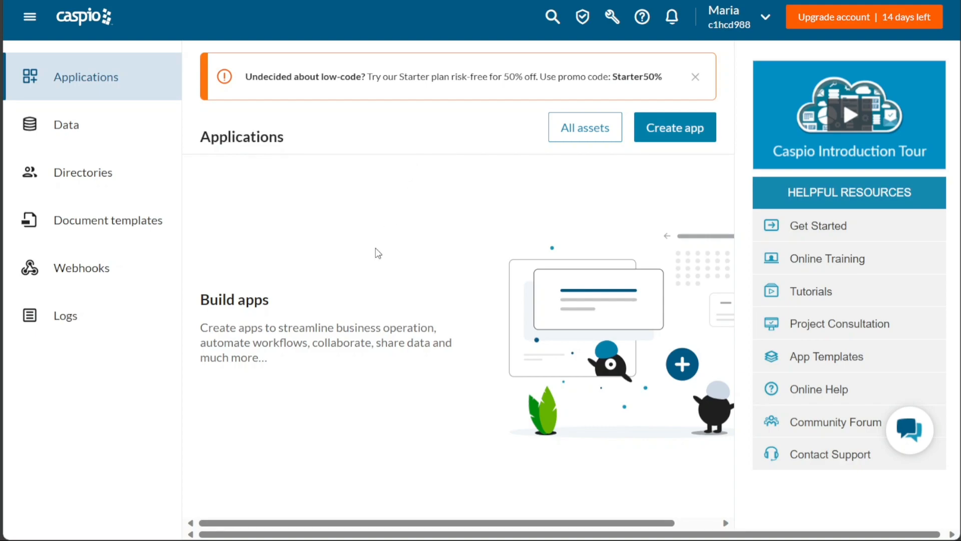
mouse_move(675, 127)
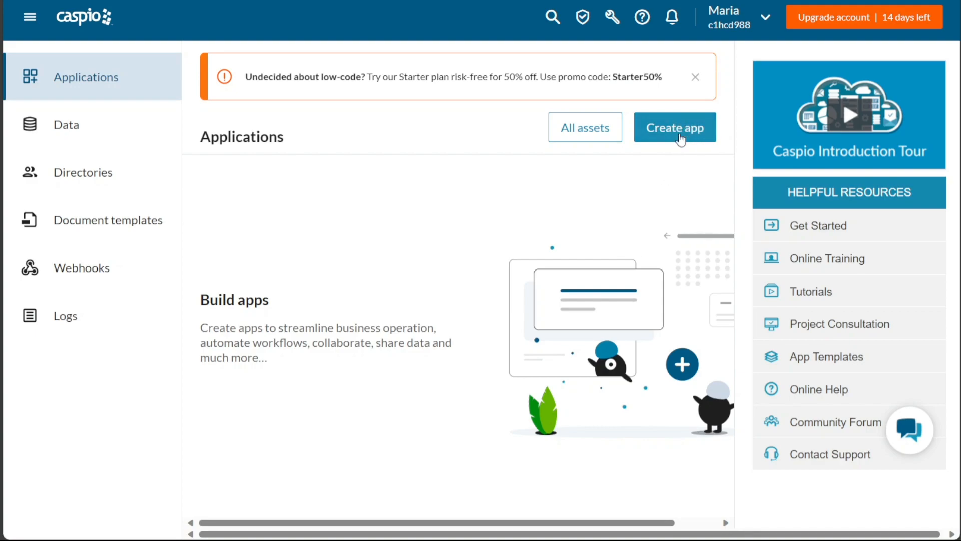
mouse_move(495, 200)
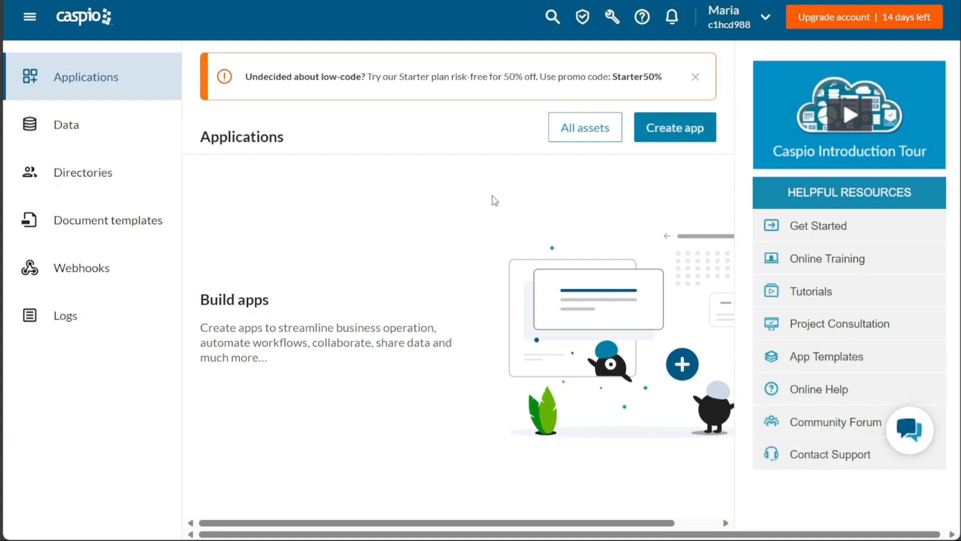
mouse_move(826, 209)
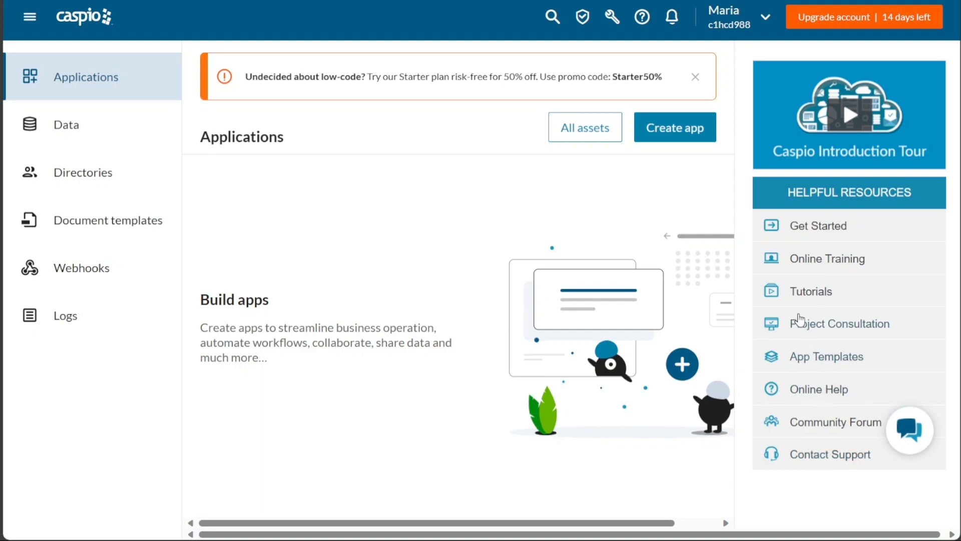
mouse_move(738, 191)
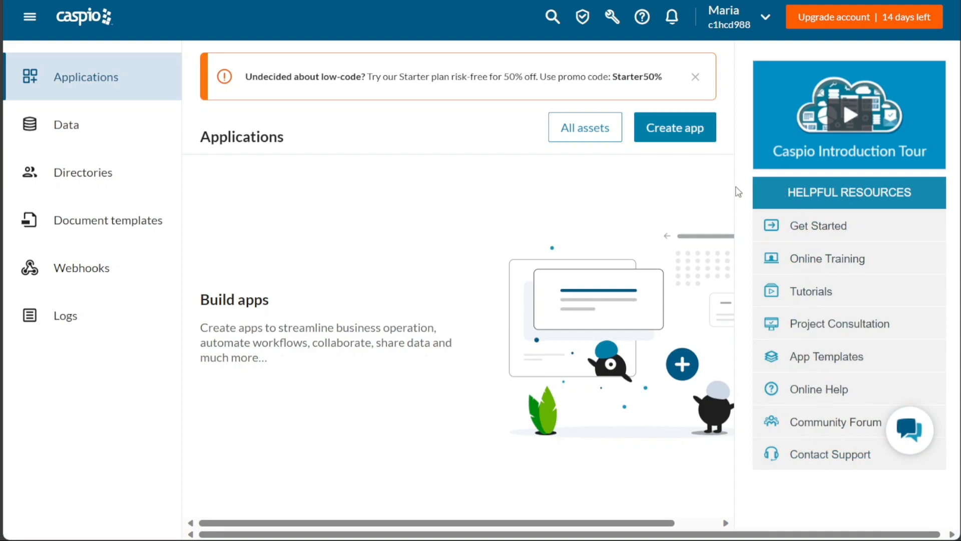
mouse_move(477, 223)
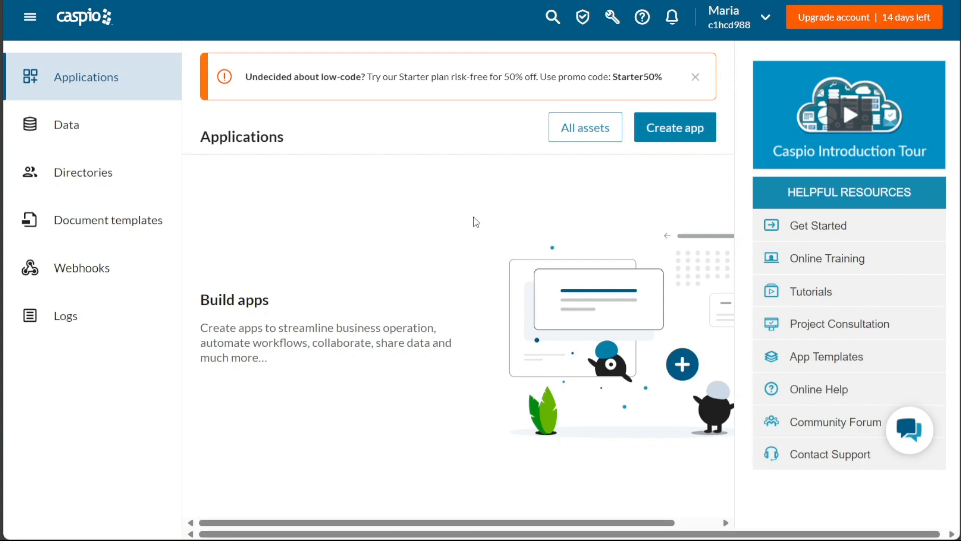
mouse_move(195, 154)
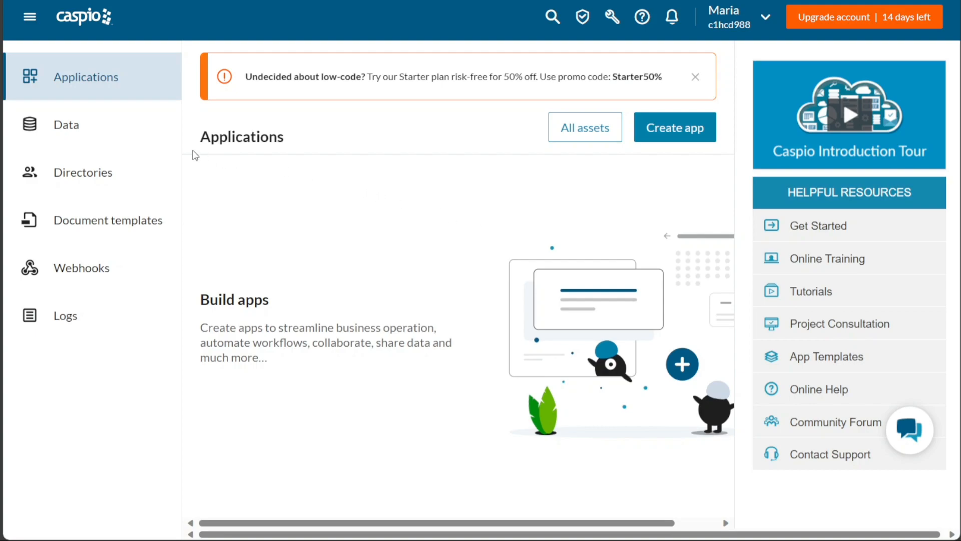
Step: Show the Data section's Views list with the three retained Demo views
left_click(66, 124)
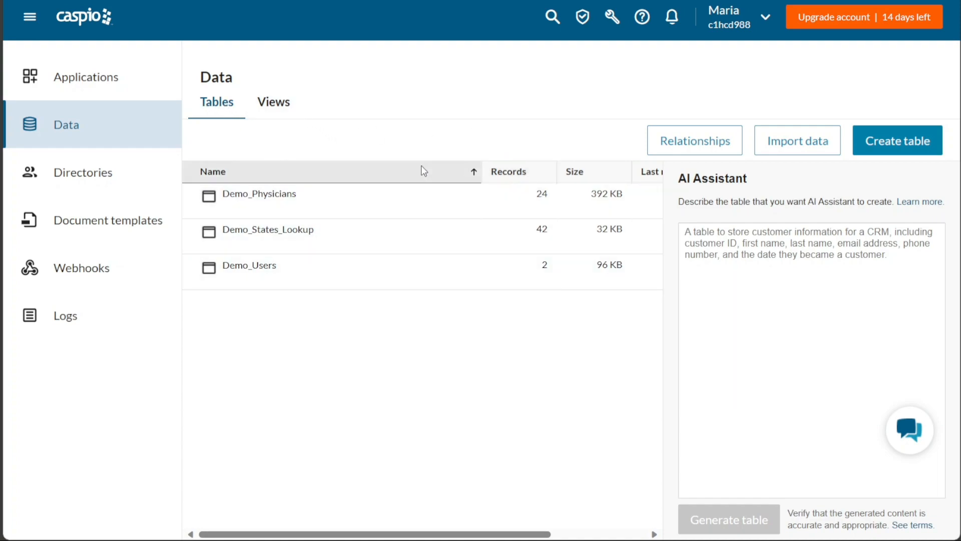
mouse_move(867, 73)
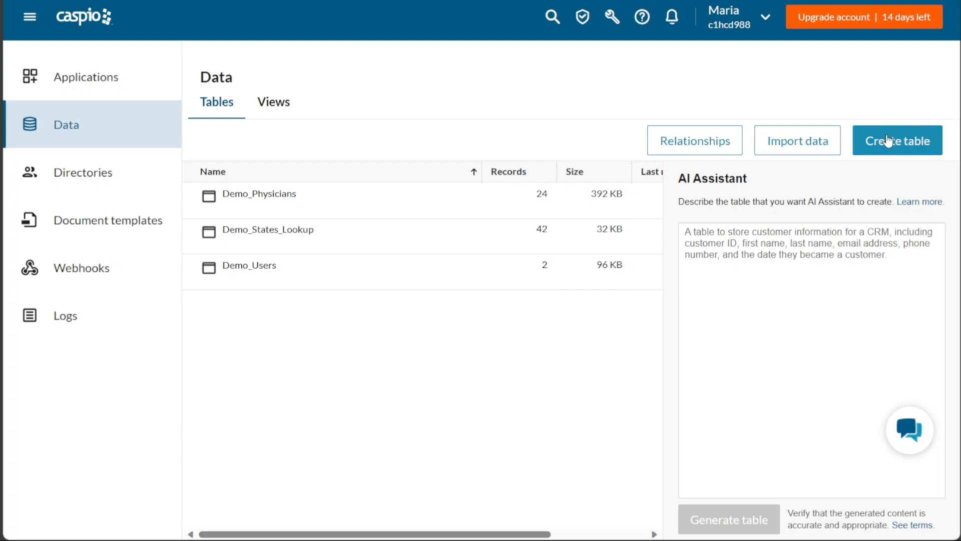
mouse_move(487, 108)
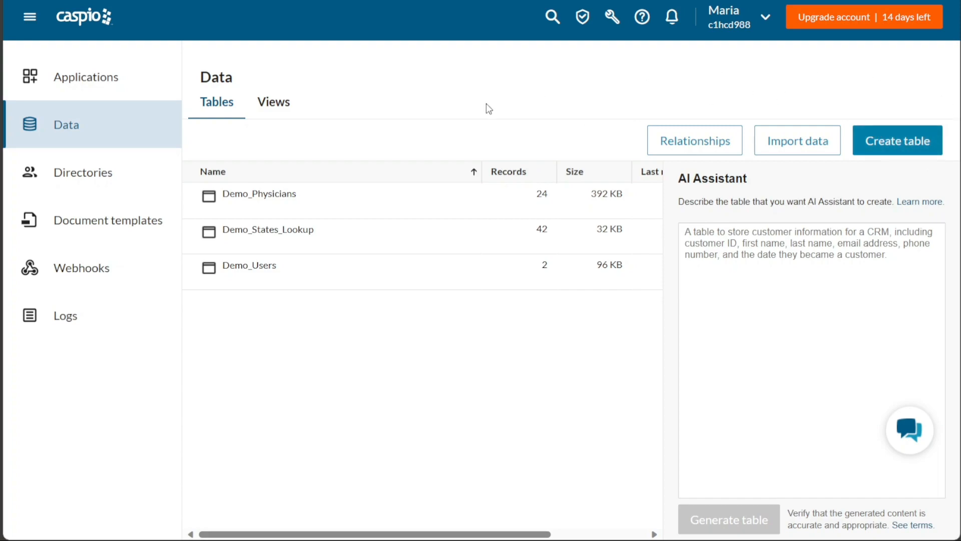
left_click(272, 102)
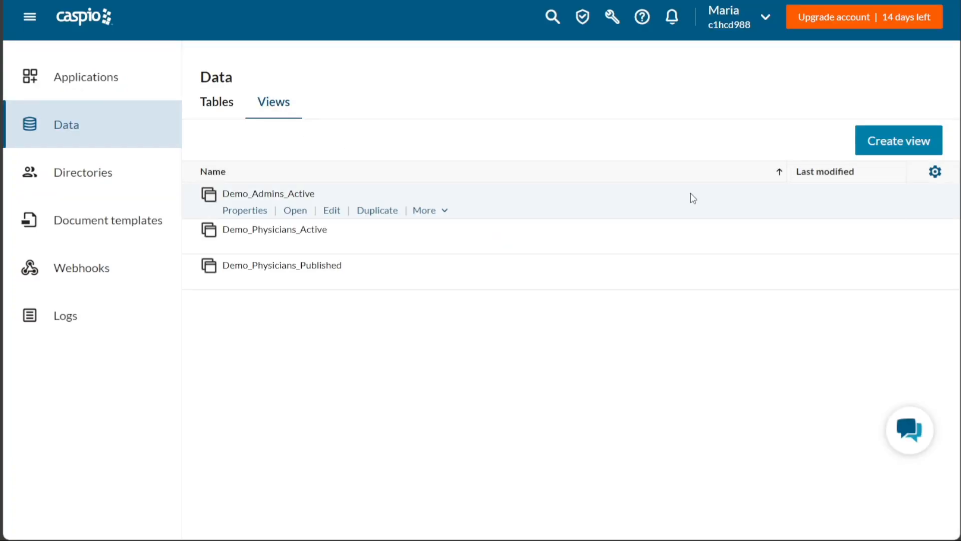
mouse_move(897, 140)
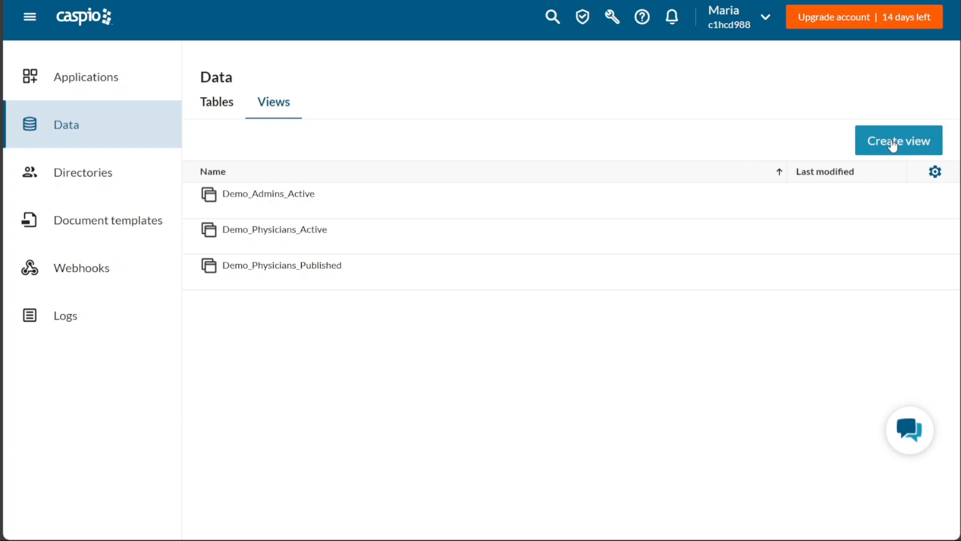
mouse_move(57, 165)
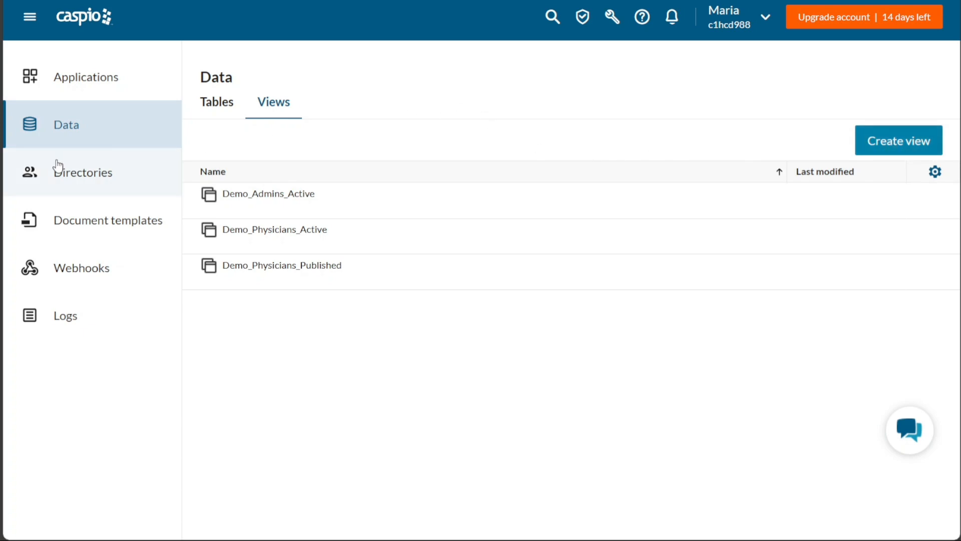
Step: Show the empty Directories page from the left sidebar
left_click(84, 171)
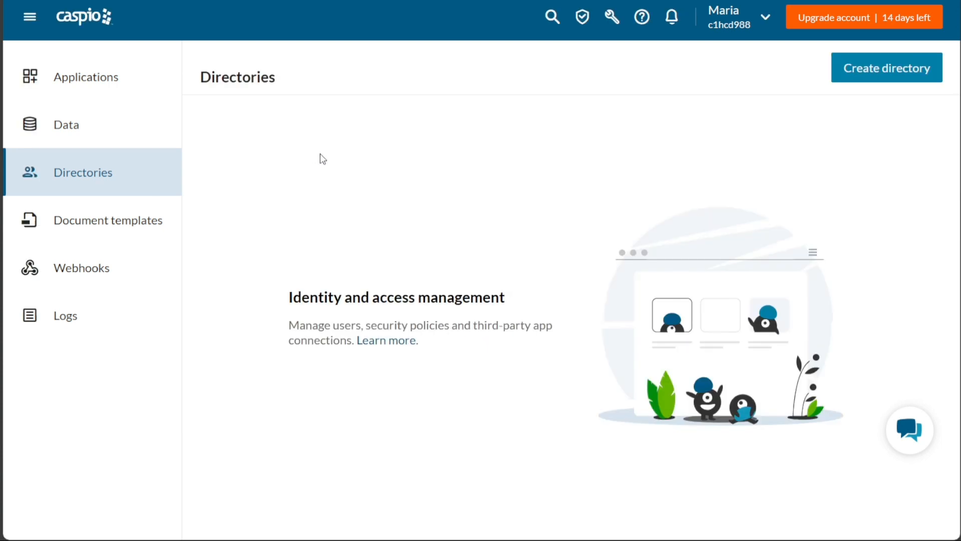
mouse_move(263, 165)
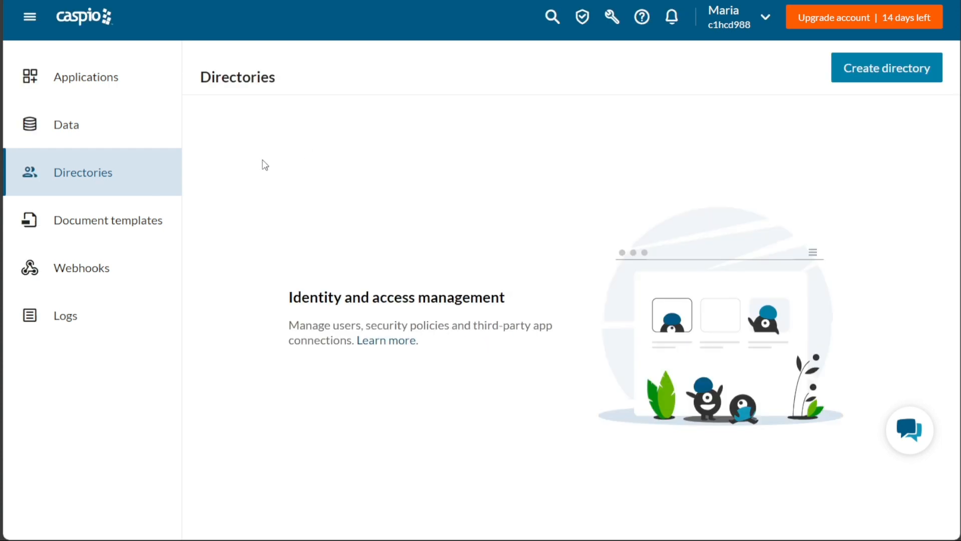
mouse_move(905, 81)
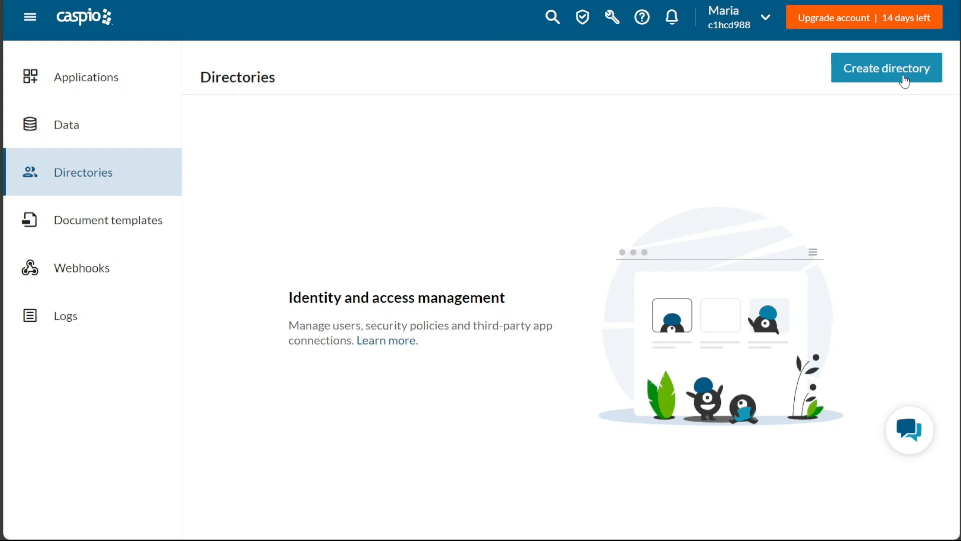
mouse_move(888, 78)
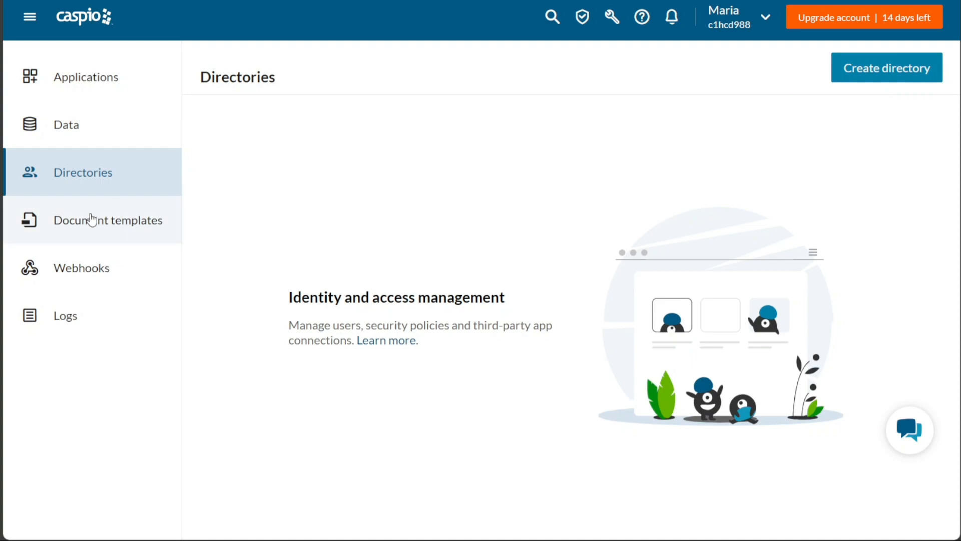
Step: Show the empty Document templates page from the left sidebar
left_click(109, 221)
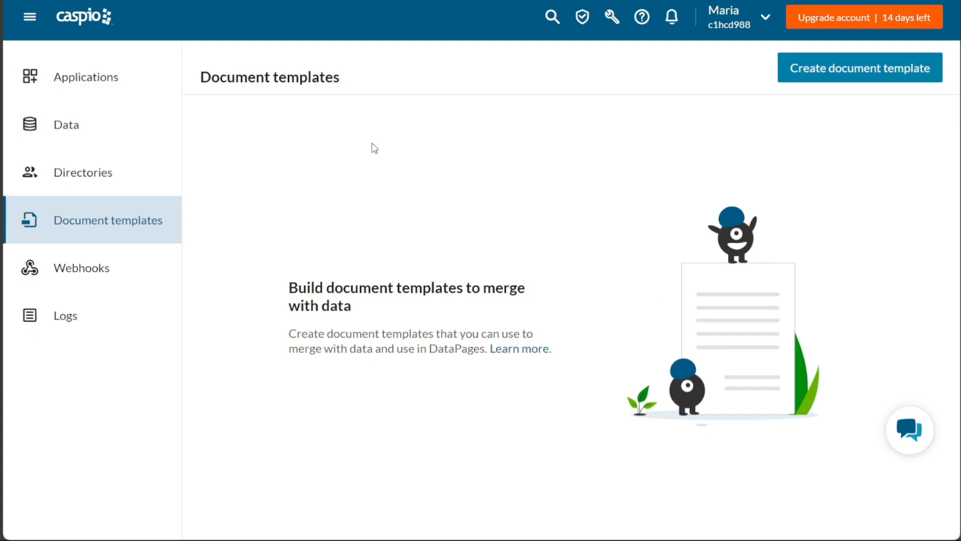
mouse_move(497, 181)
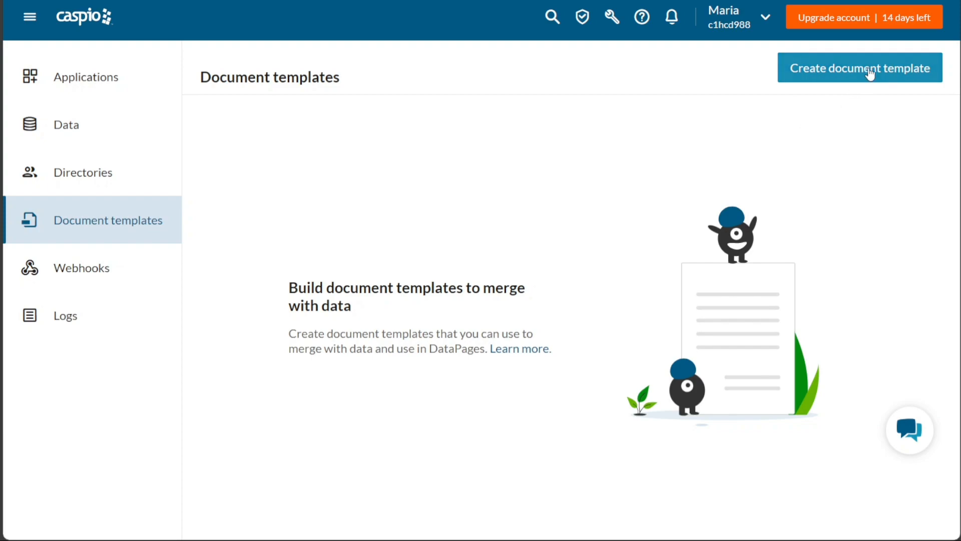
mouse_move(891, 72)
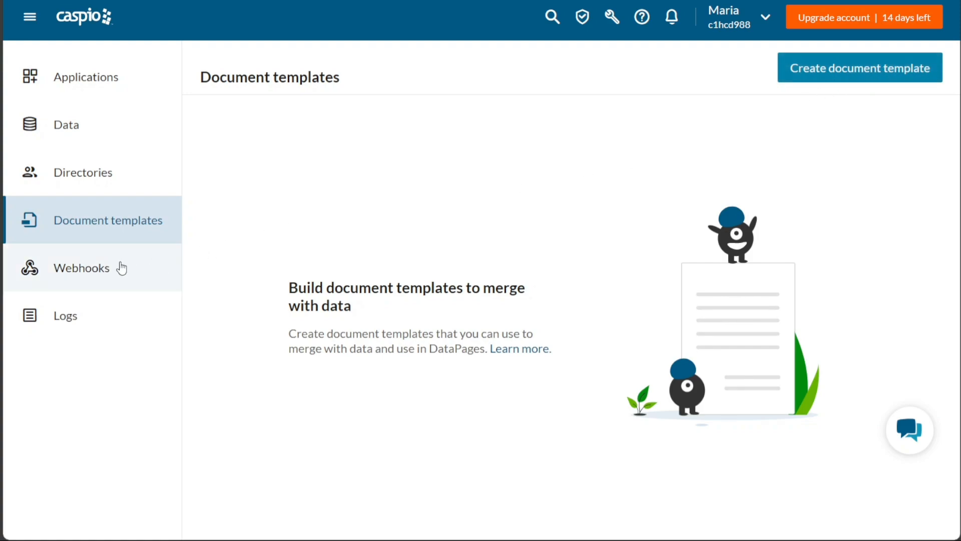
left_click(81, 268)
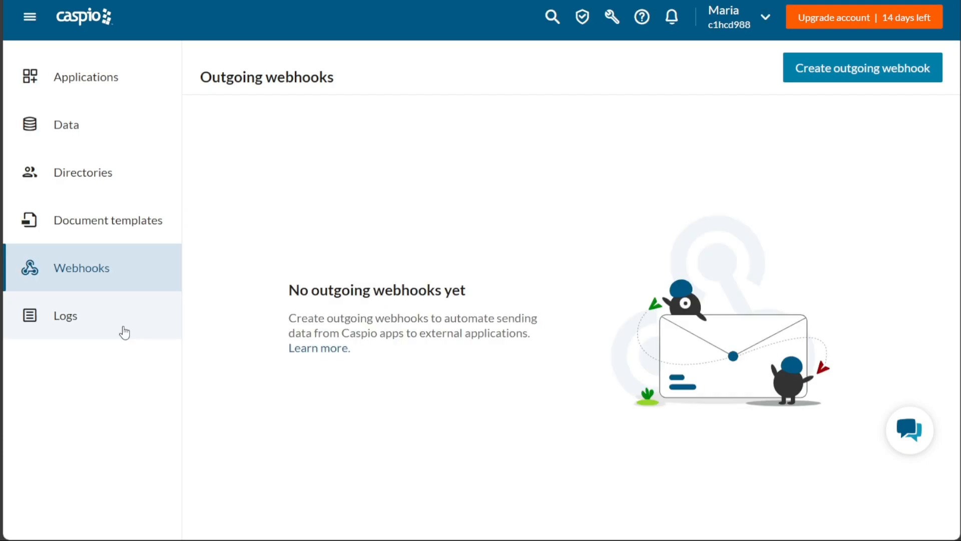
left_click(65, 316)
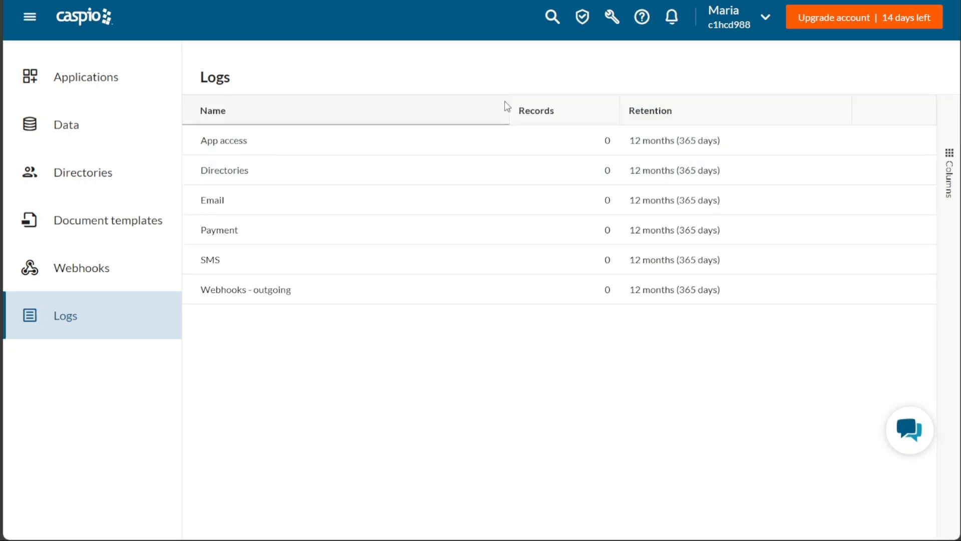
mouse_move(500, 81)
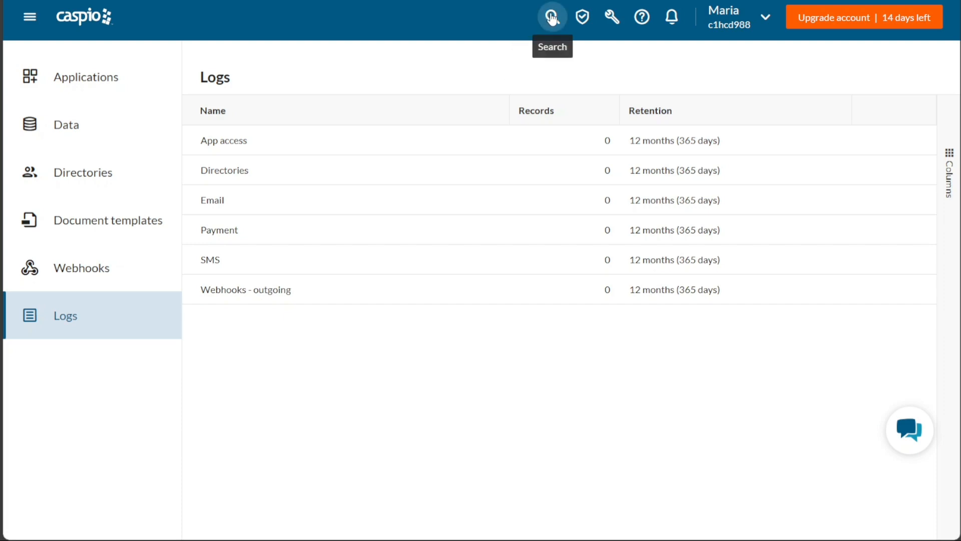
left_click(550, 17)
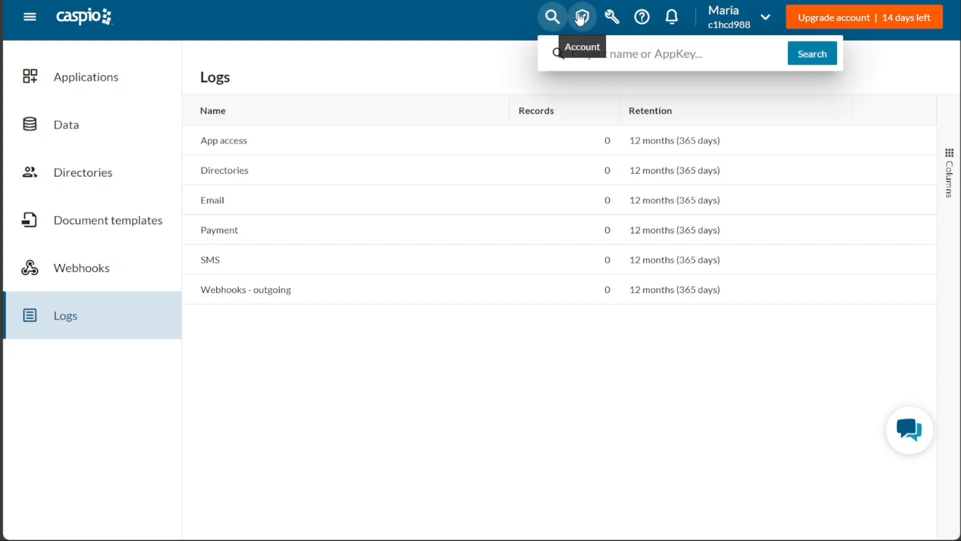
mouse_move(611, 17)
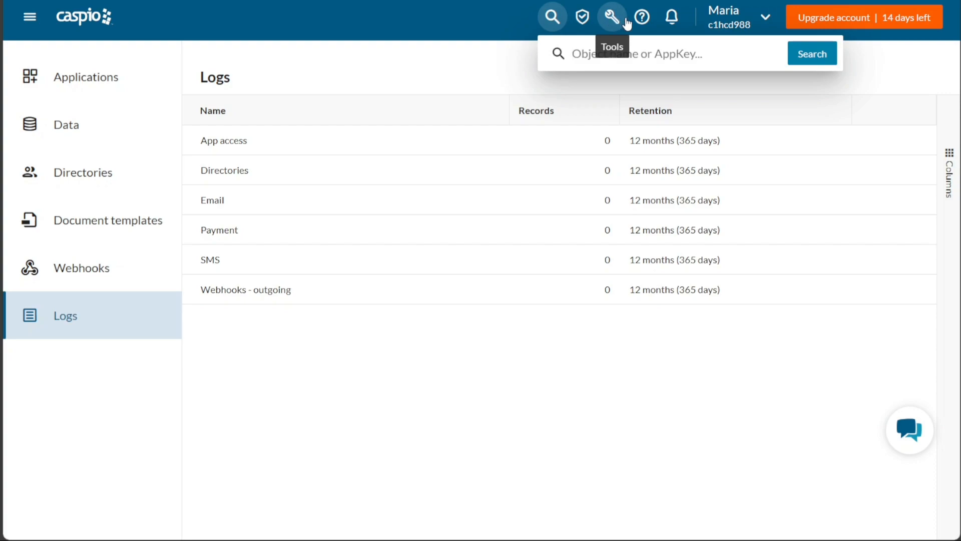
mouse_move(641, 17)
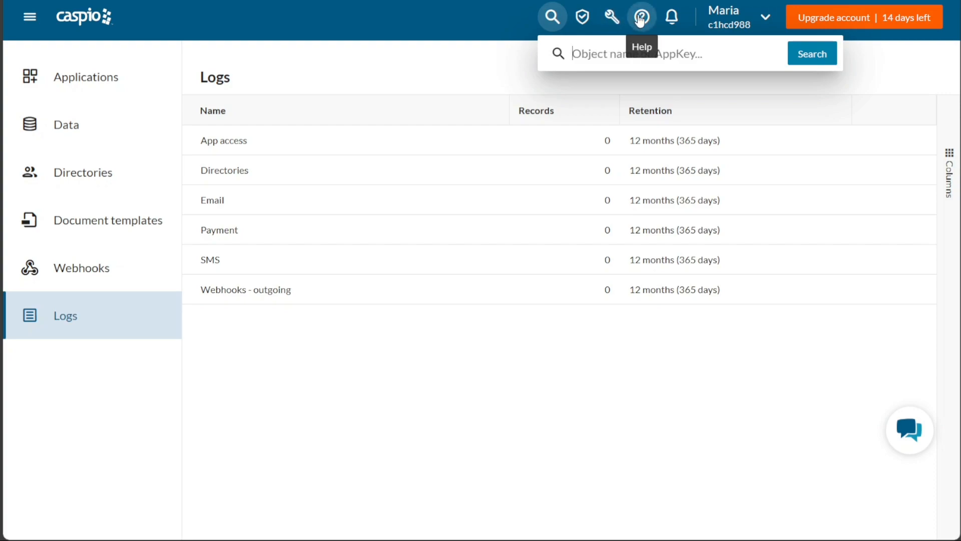
mouse_move(671, 17)
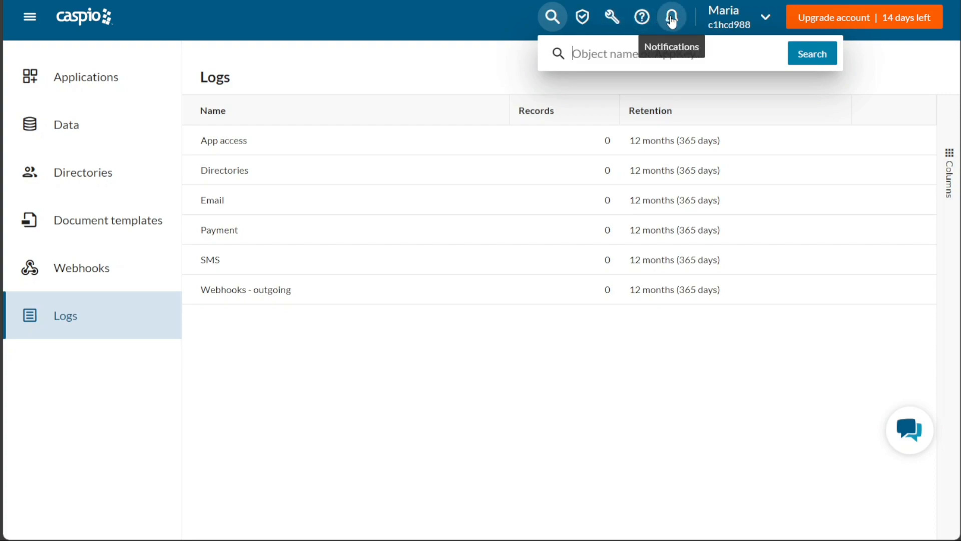
left_click(766, 17)
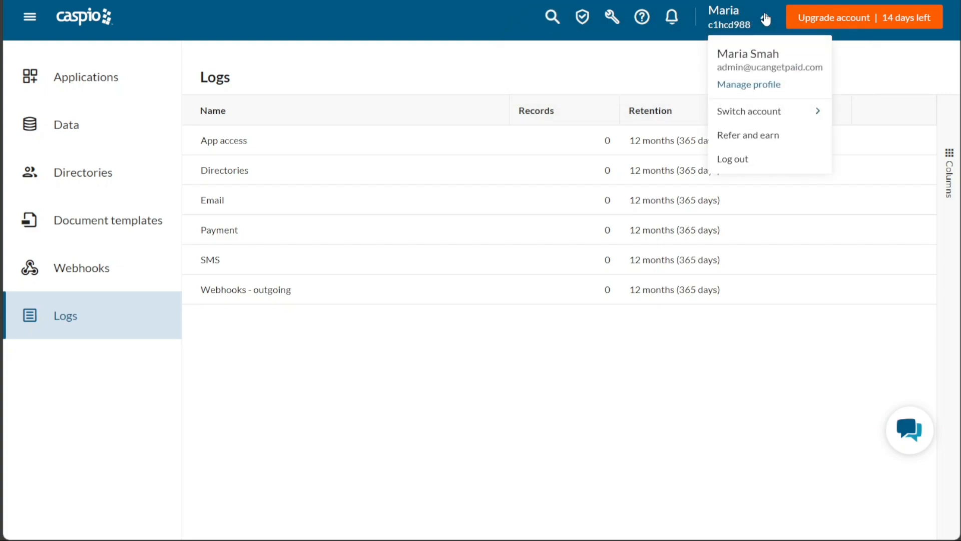
left_click(611, 81)
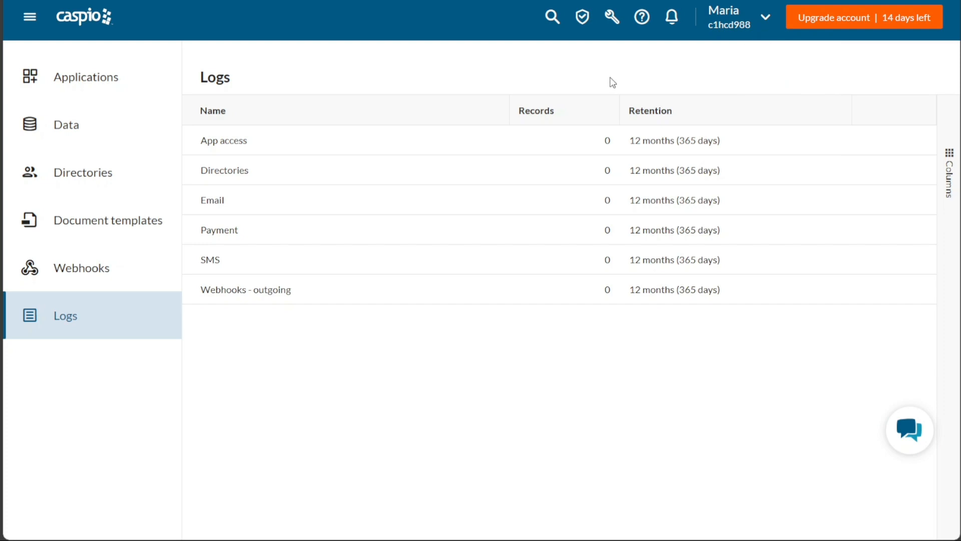
mouse_move(494, 73)
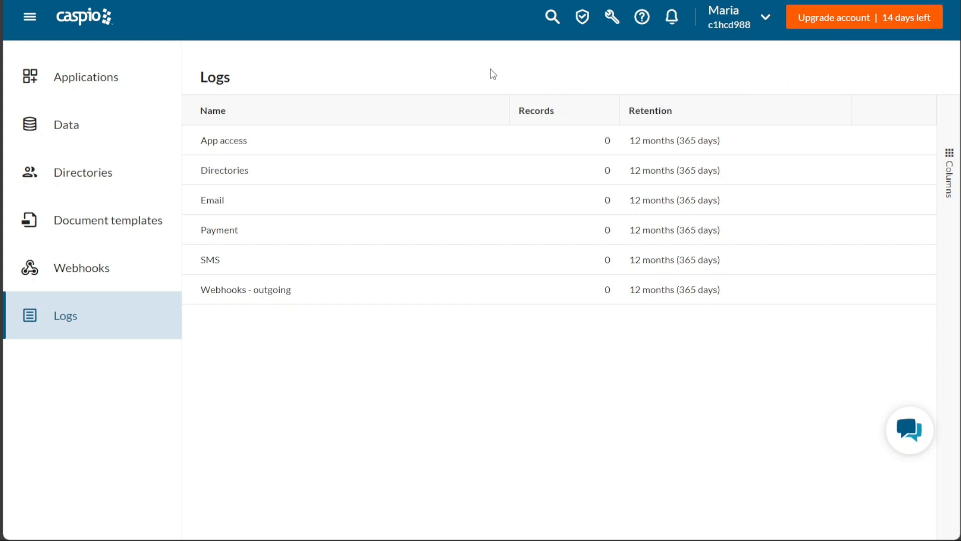
mouse_move(86, 77)
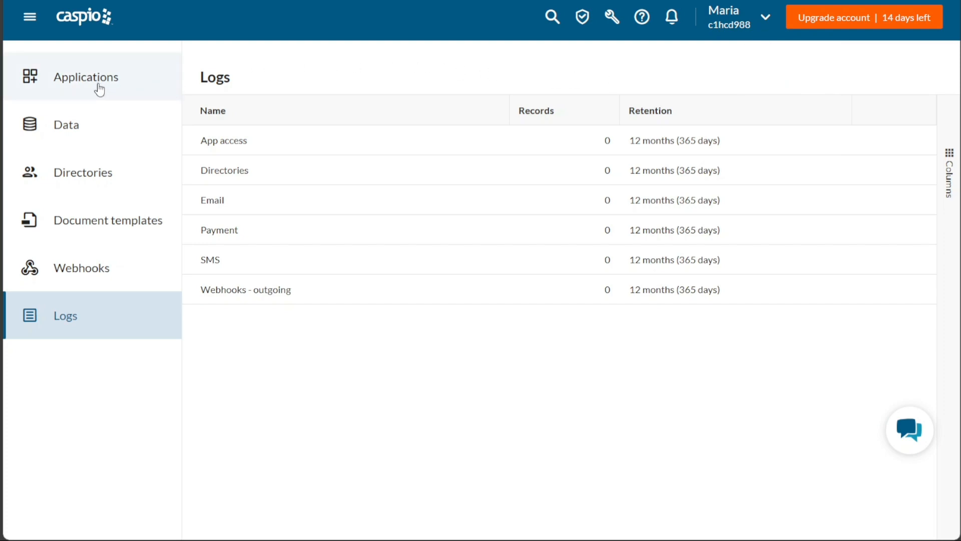
Step: Return to the empty Applications page from the left sidebar
left_click(86, 77)
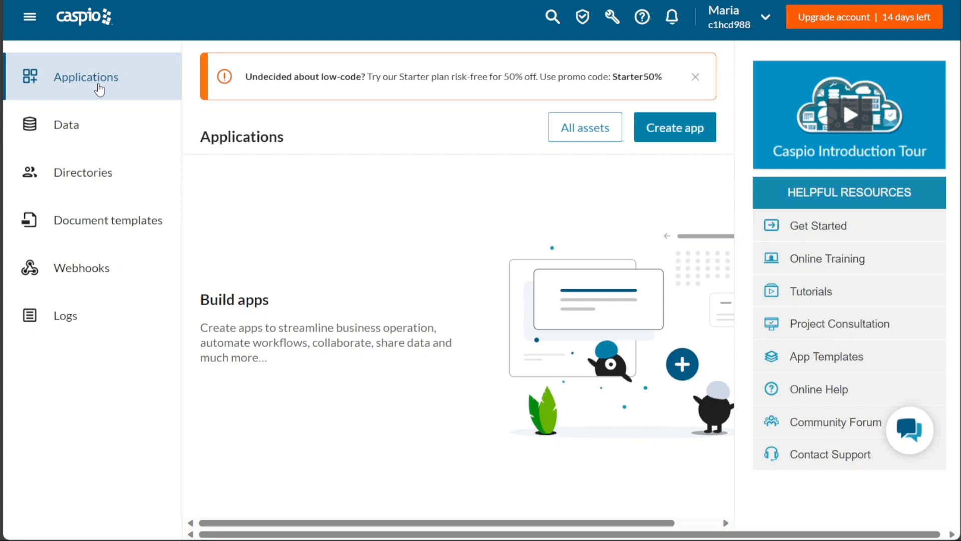
mouse_move(228, 187)
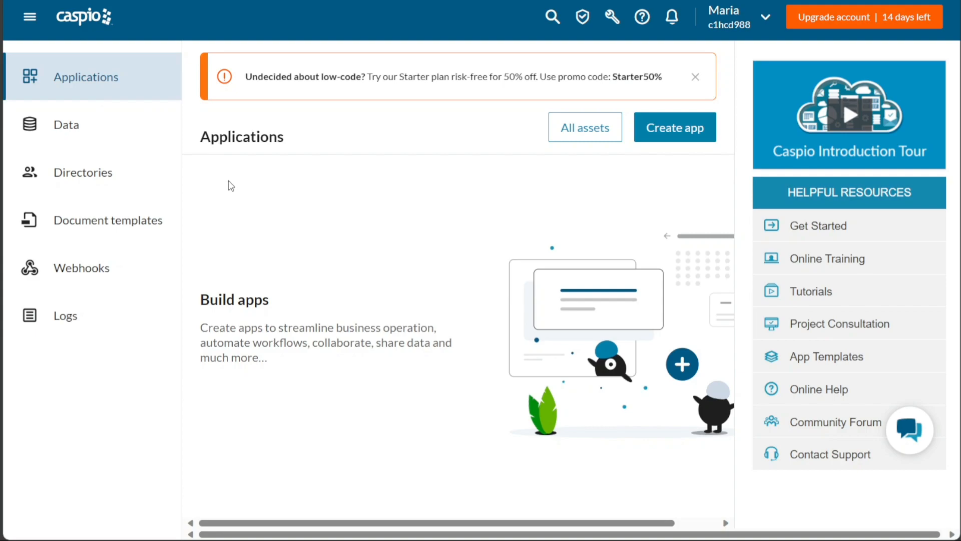
mouse_move(211, 114)
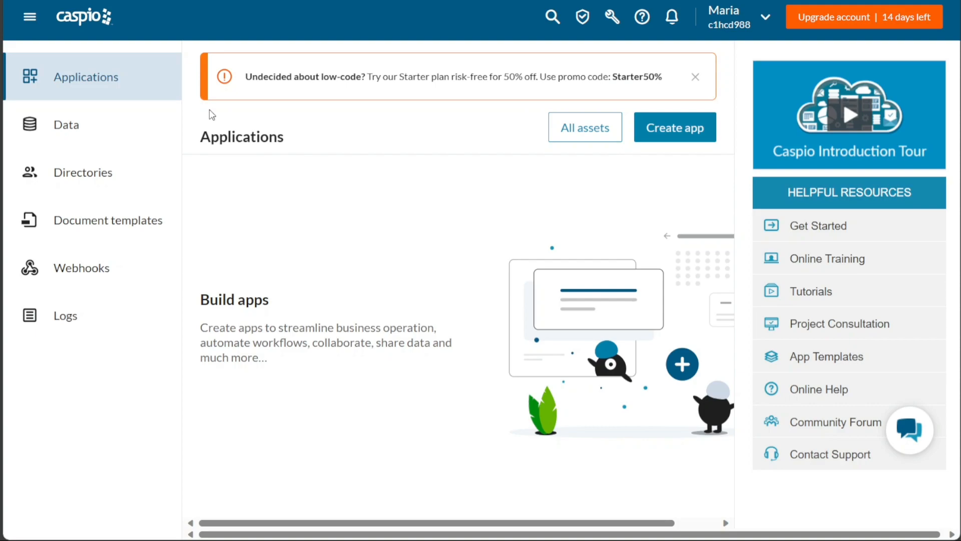
mouse_move(104, 75)
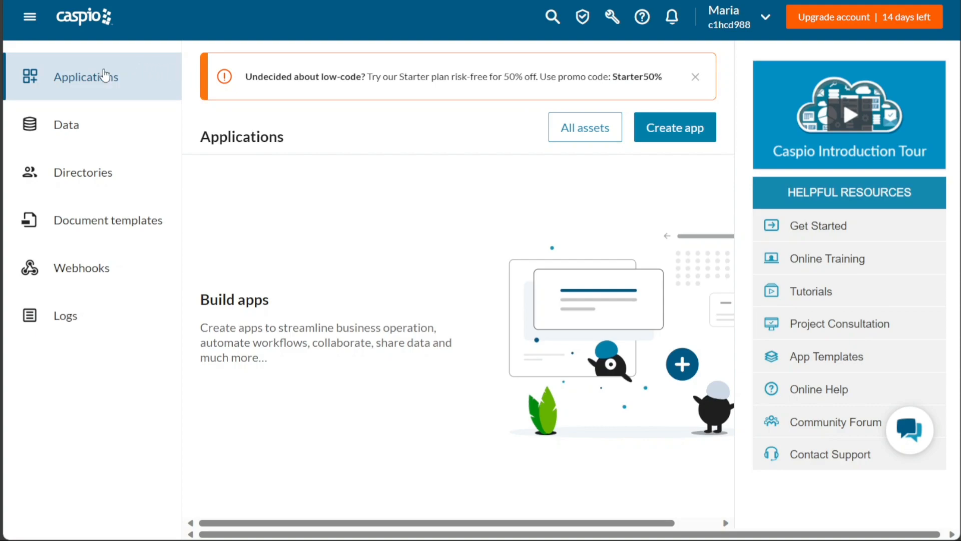
mouse_move(113, 82)
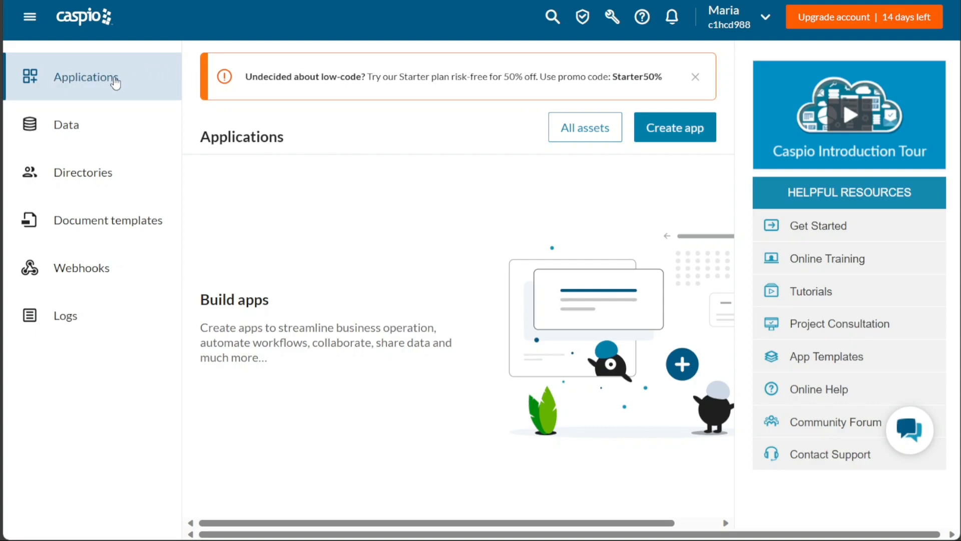
double_click(242, 136)
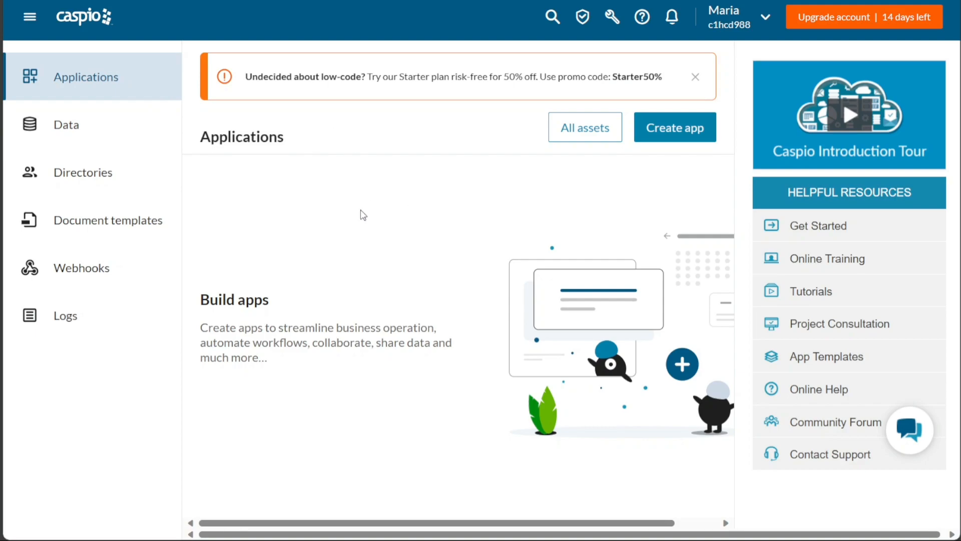
mouse_move(583, 208)
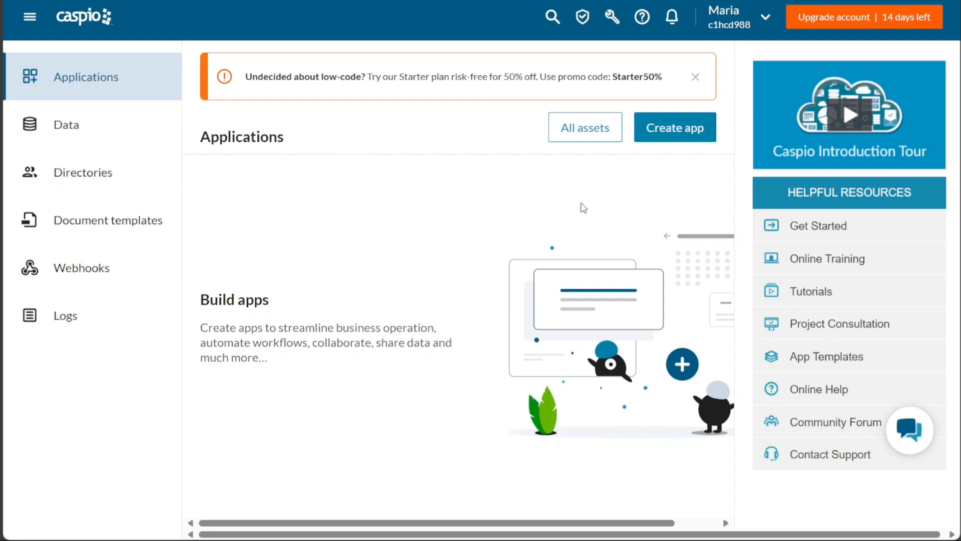
mouse_move(674, 127)
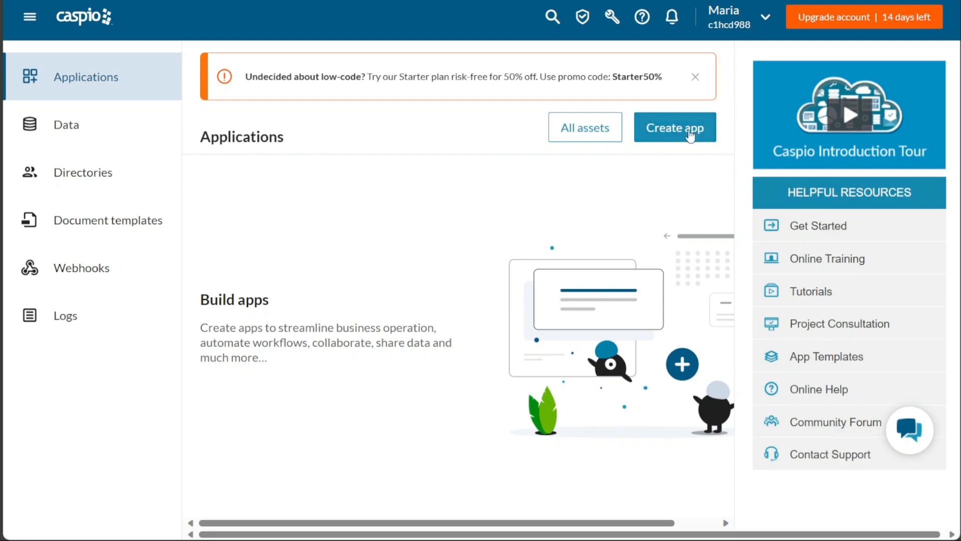
Step: Create a new app from scratch named Demo and finish it
left_click(674, 127)
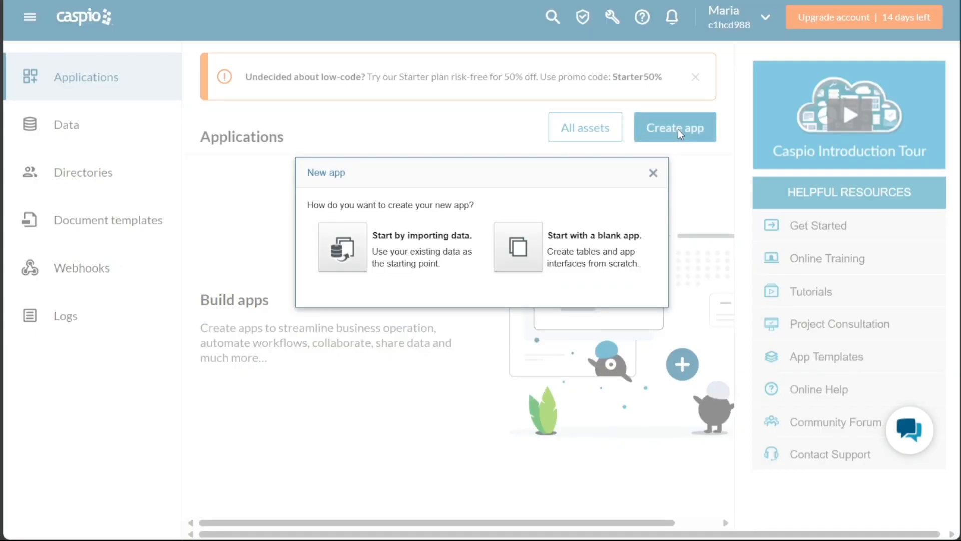
mouse_move(474, 165)
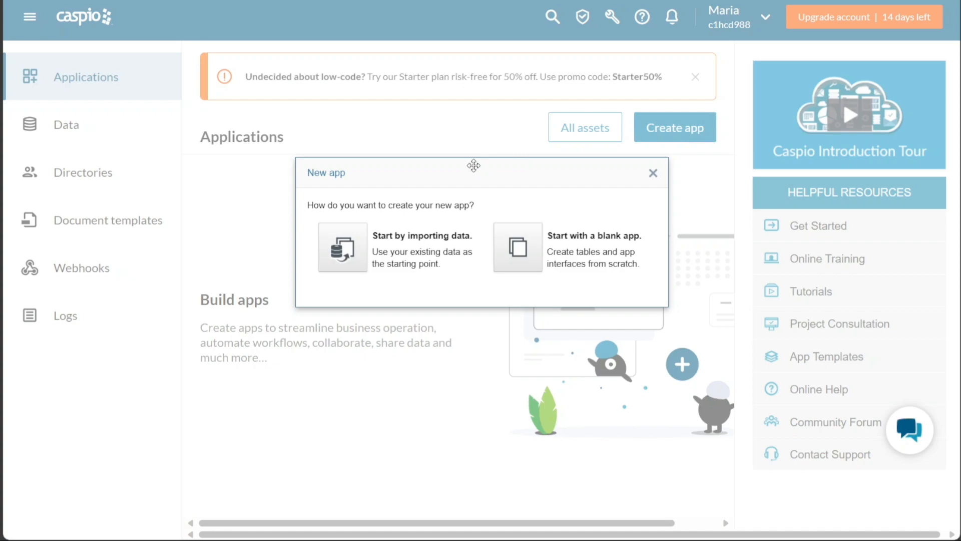
mouse_move(559, 255)
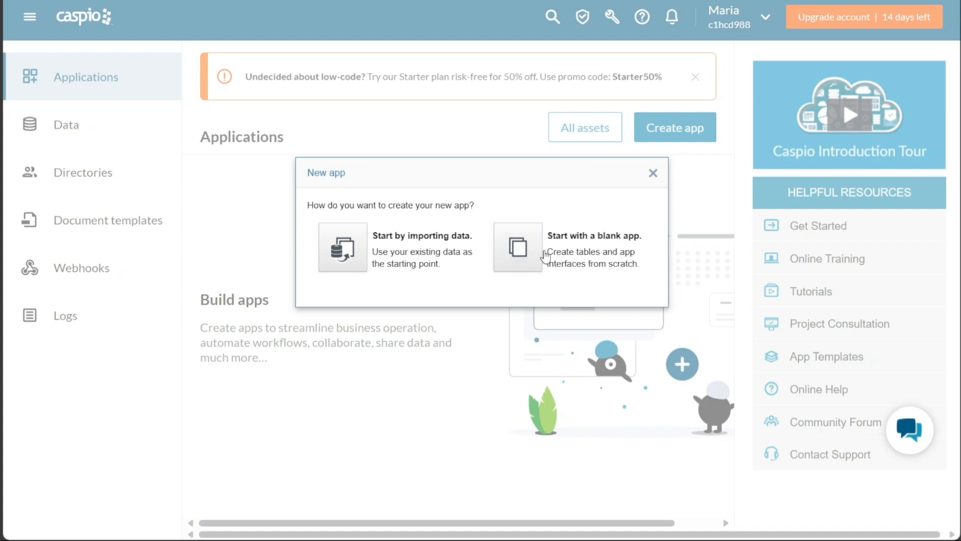
left_click(516, 248)
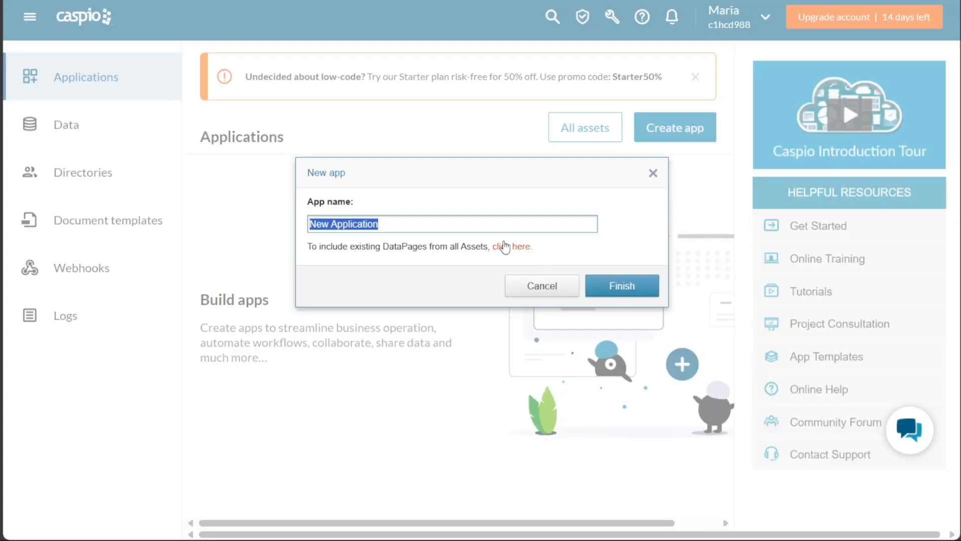
type("Dem")
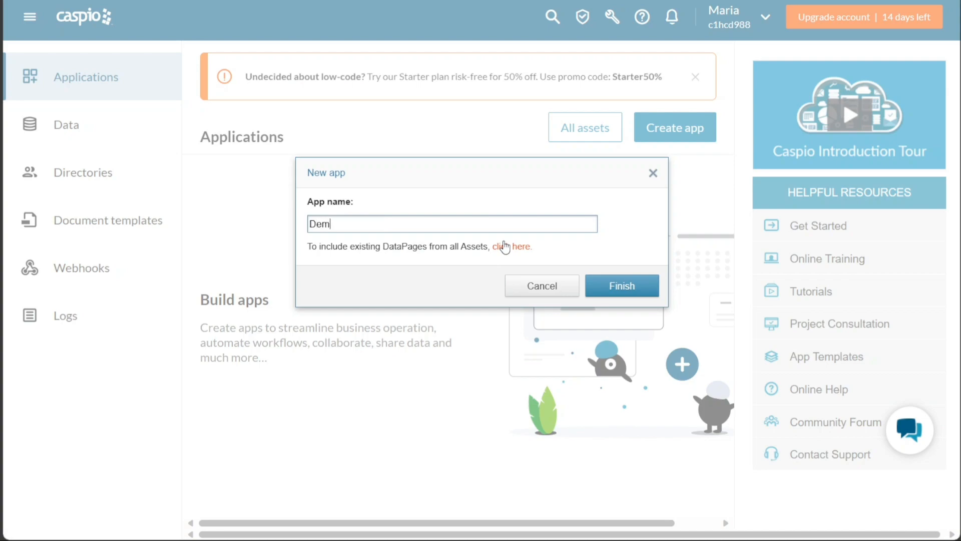
left_click(542, 285)
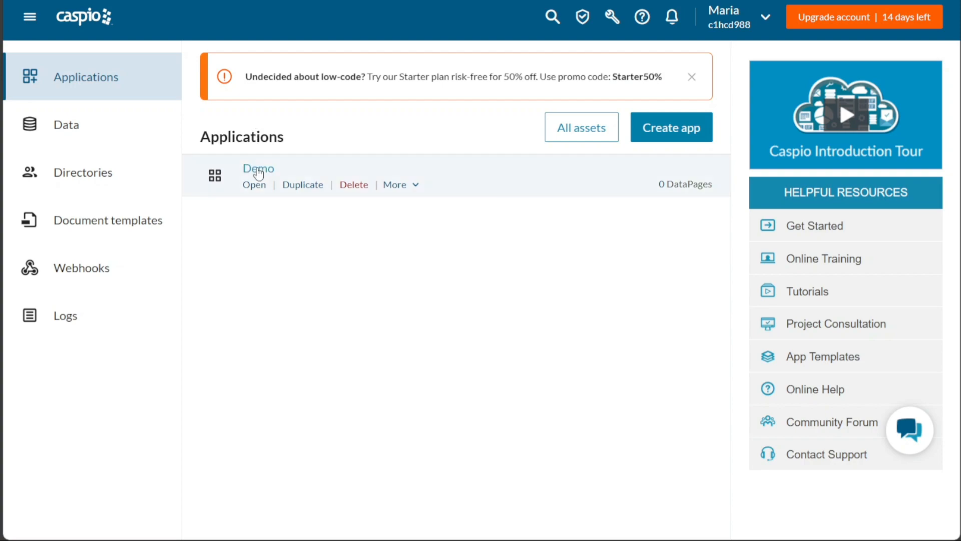
mouse_move(340, 190)
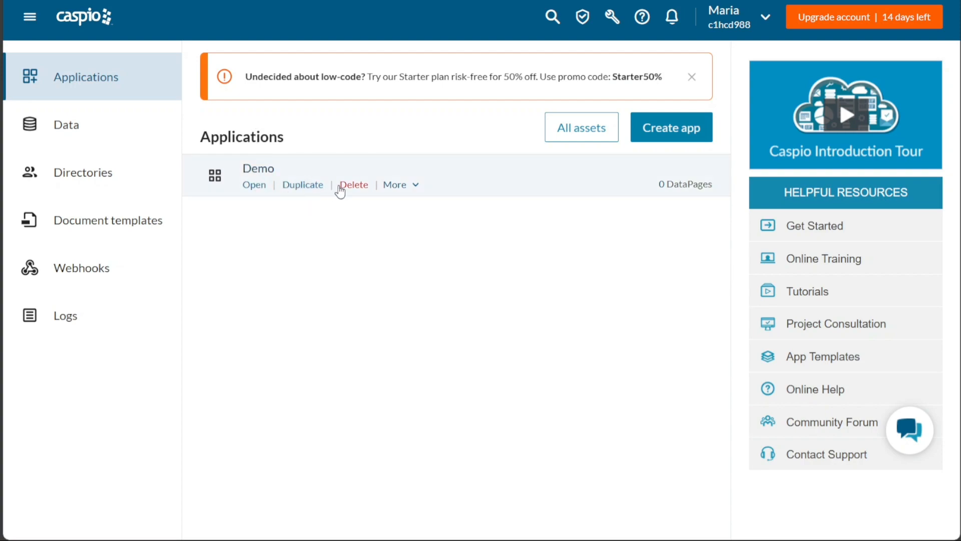
Step: Open the Demo app from the Applications list to its Overview page
left_click(397, 185)
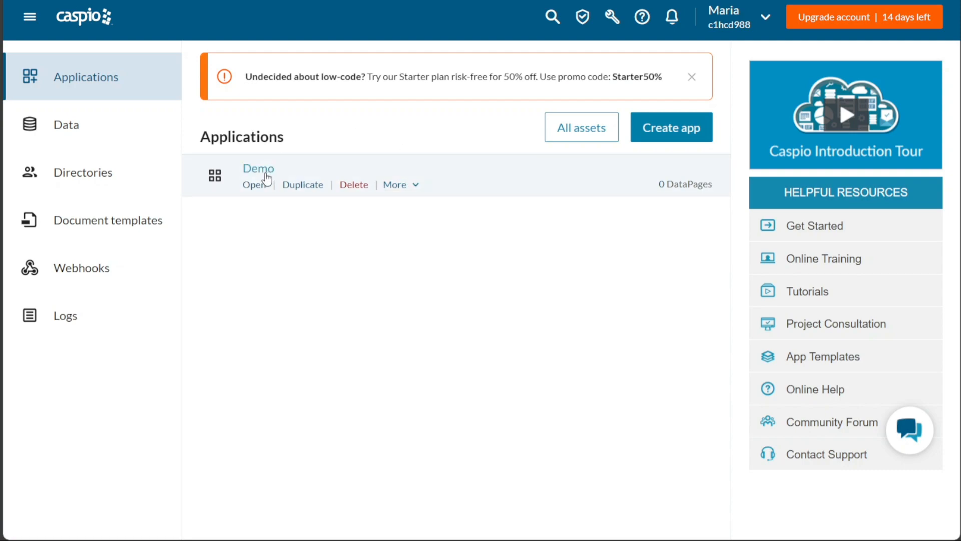
left_click(258, 169)
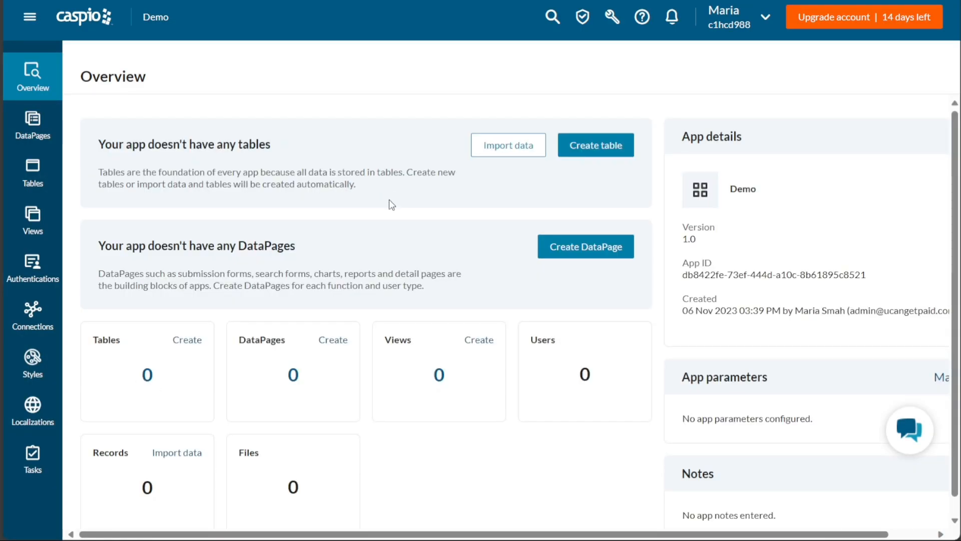
mouse_move(205, 212)
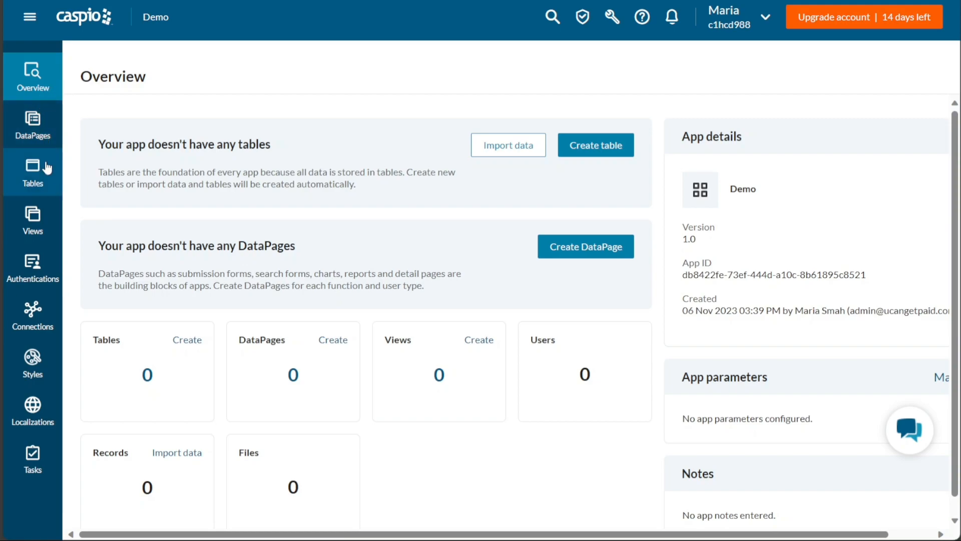
mouse_move(32, 268)
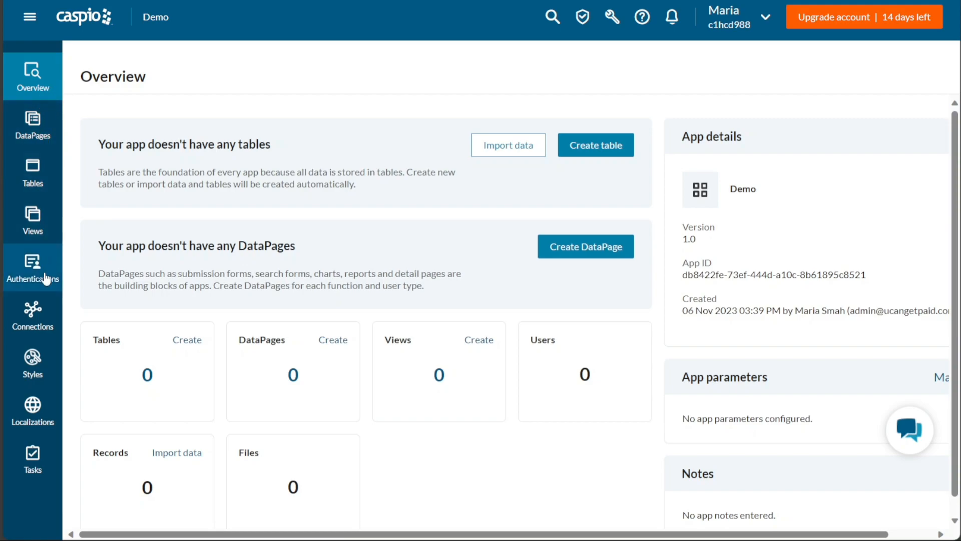
mouse_move(32, 316)
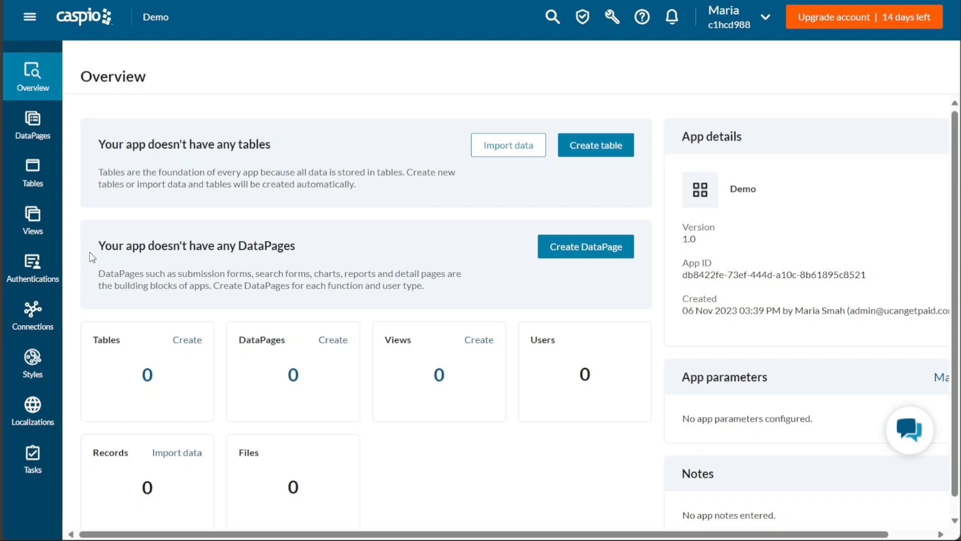
mouse_move(216, 228)
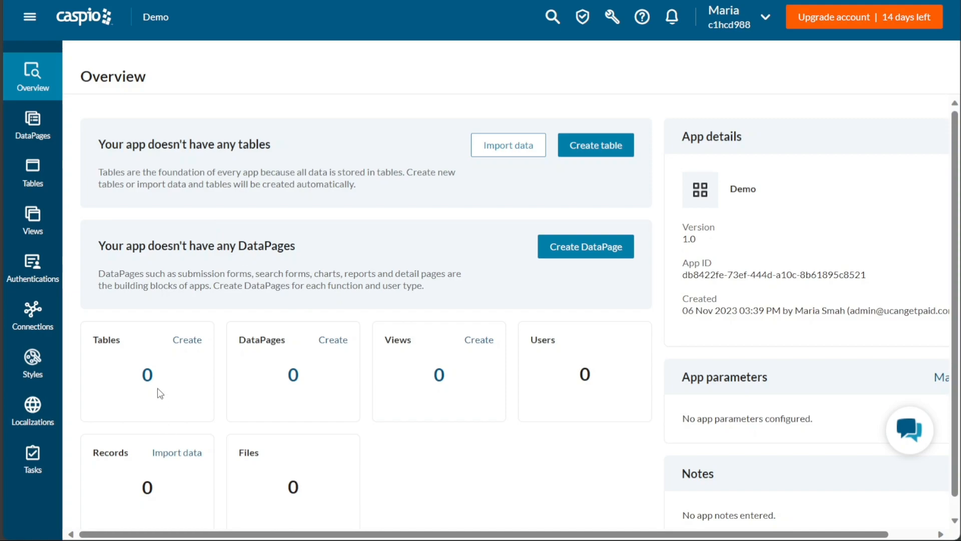
mouse_move(240, 319)
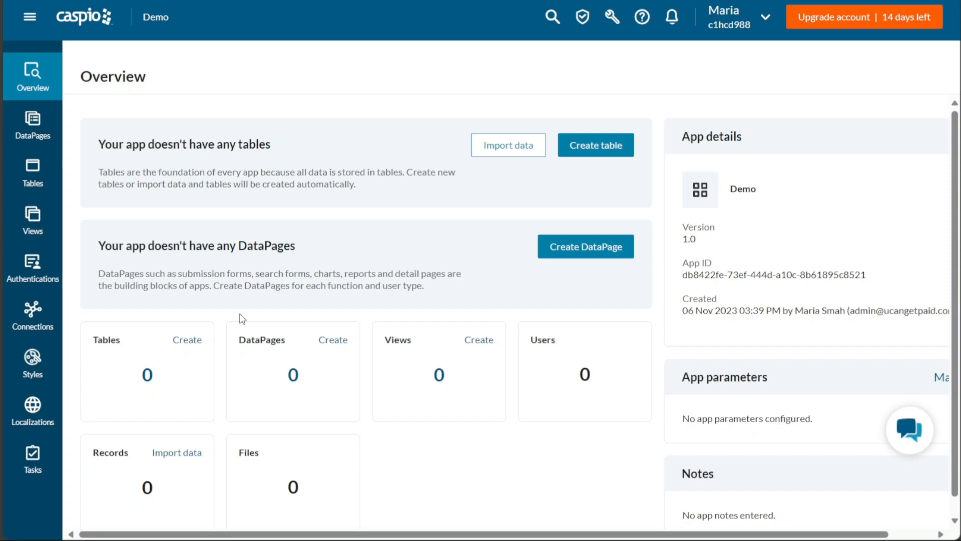
mouse_move(429, 294)
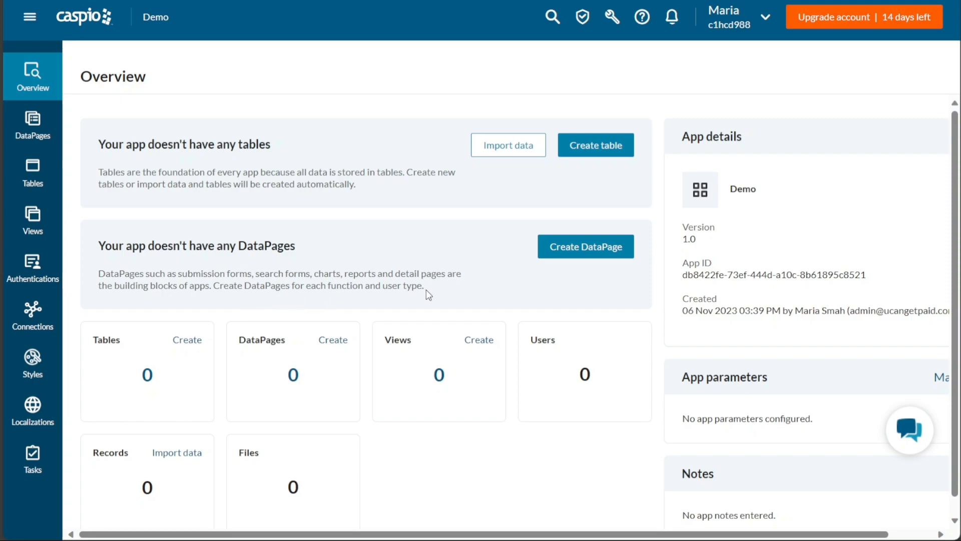
mouse_move(758, 457)
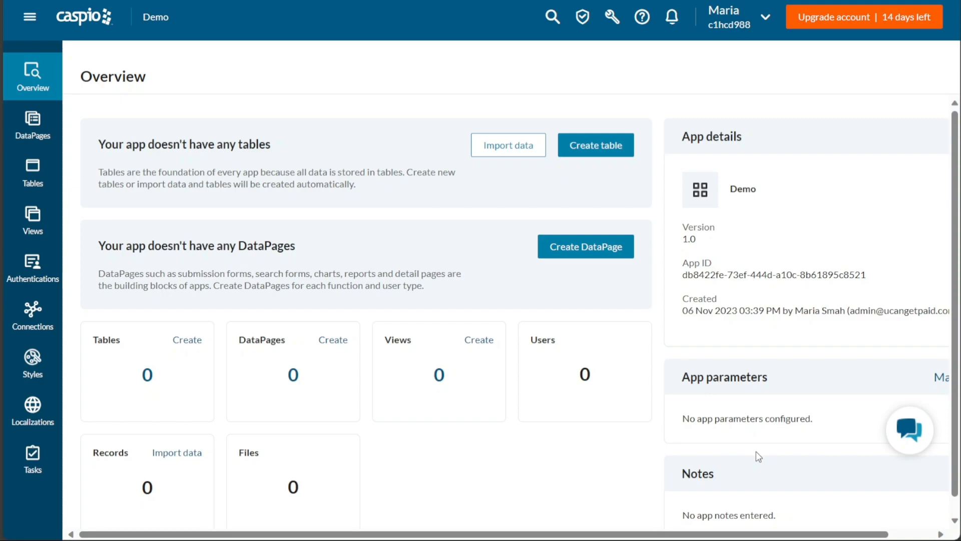
scroll("down", 3)
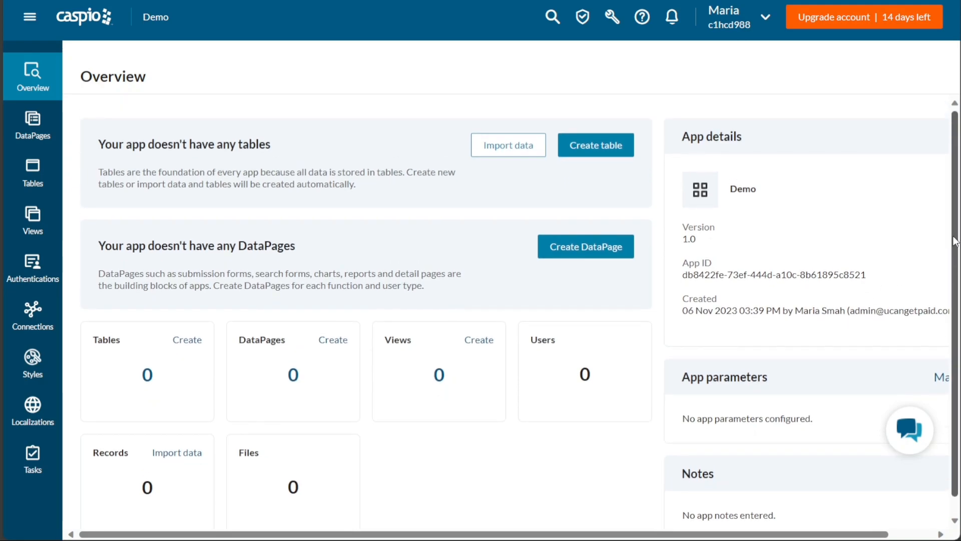
mouse_move(433, 288)
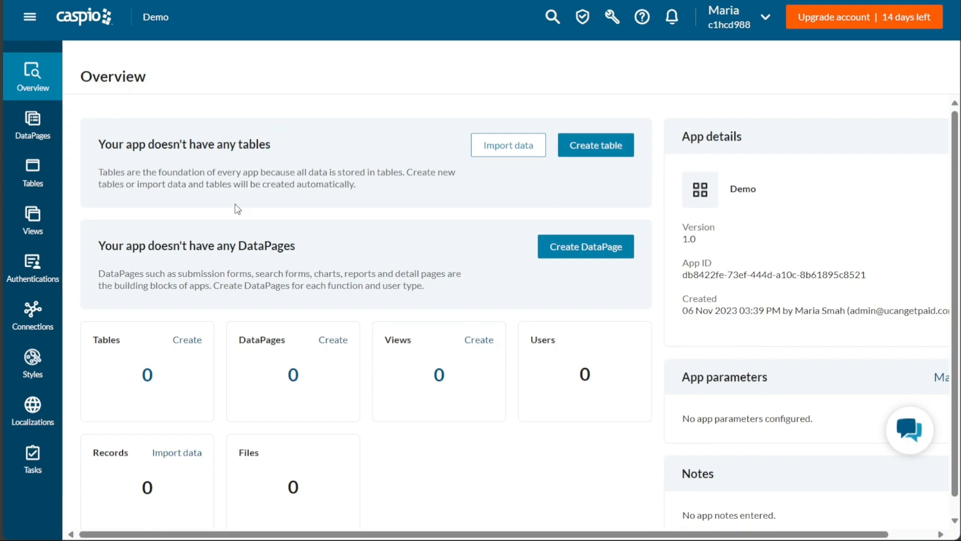
mouse_move(235, 374)
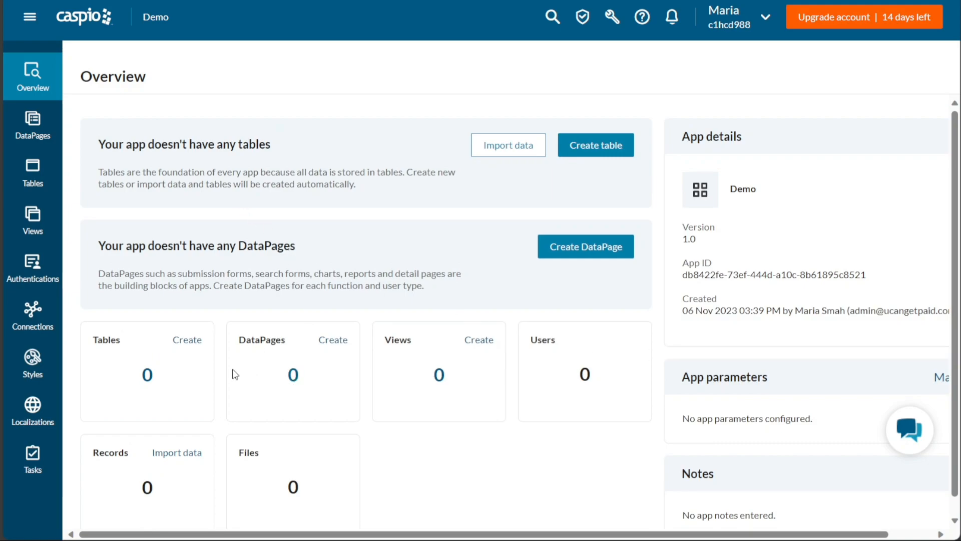
mouse_move(225, 374)
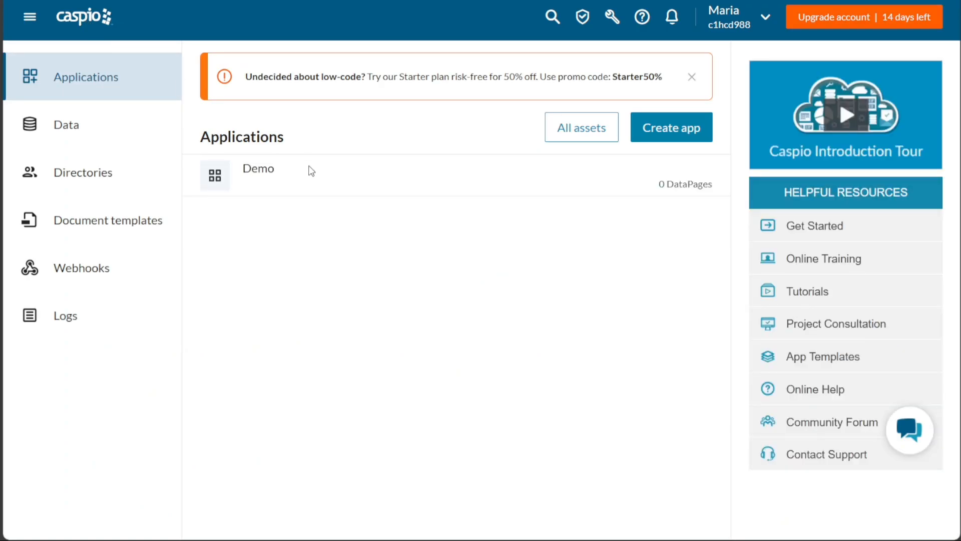
mouse_move(385, 291)
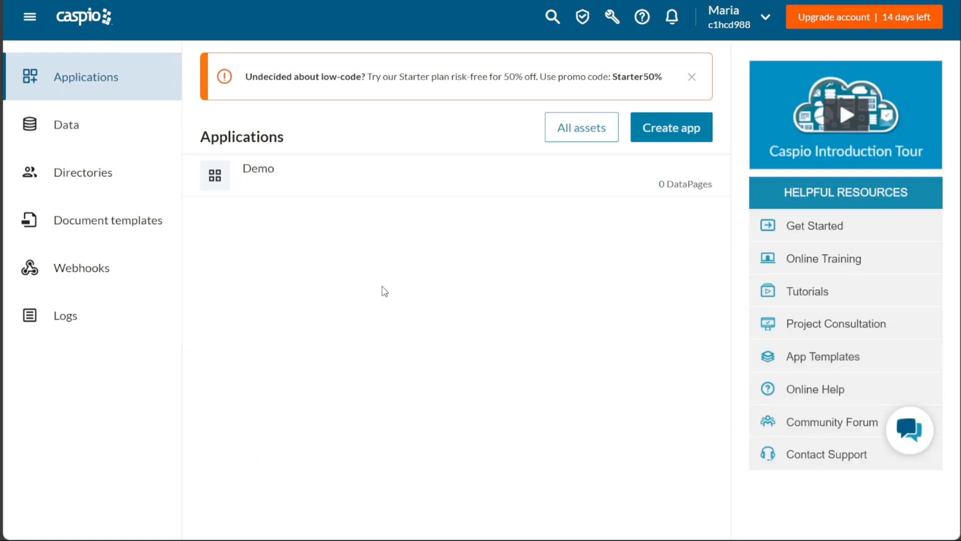
mouse_move(668, 244)
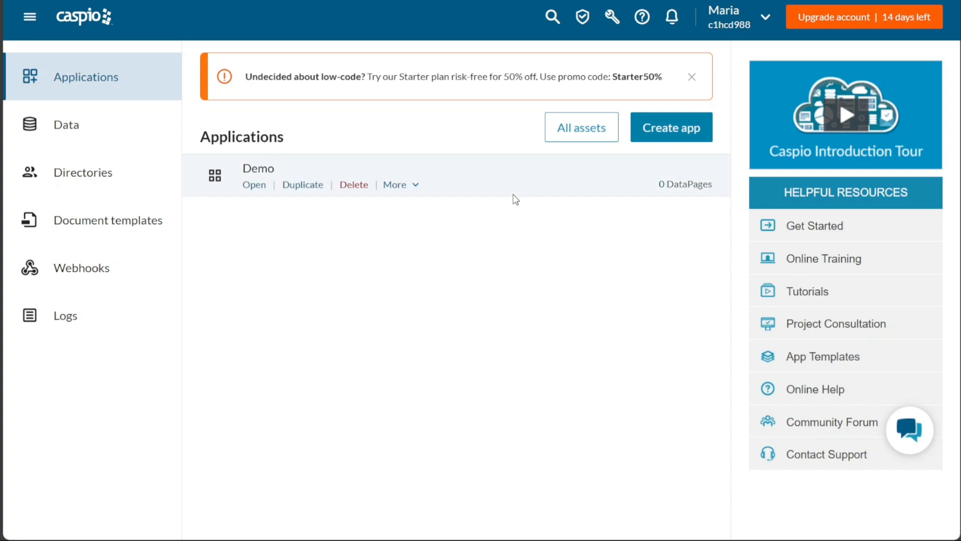
mouse_move(453, 228)
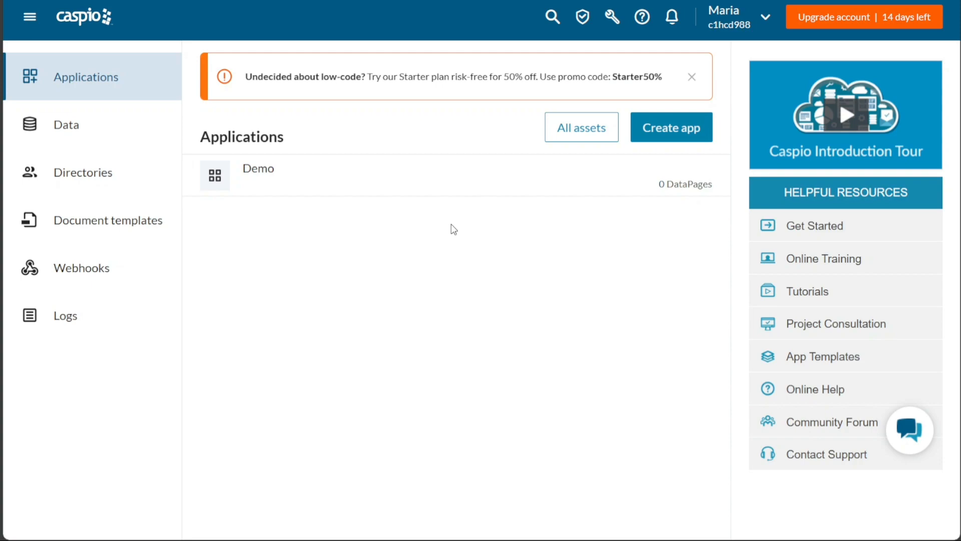
mouse_move(308, 260)
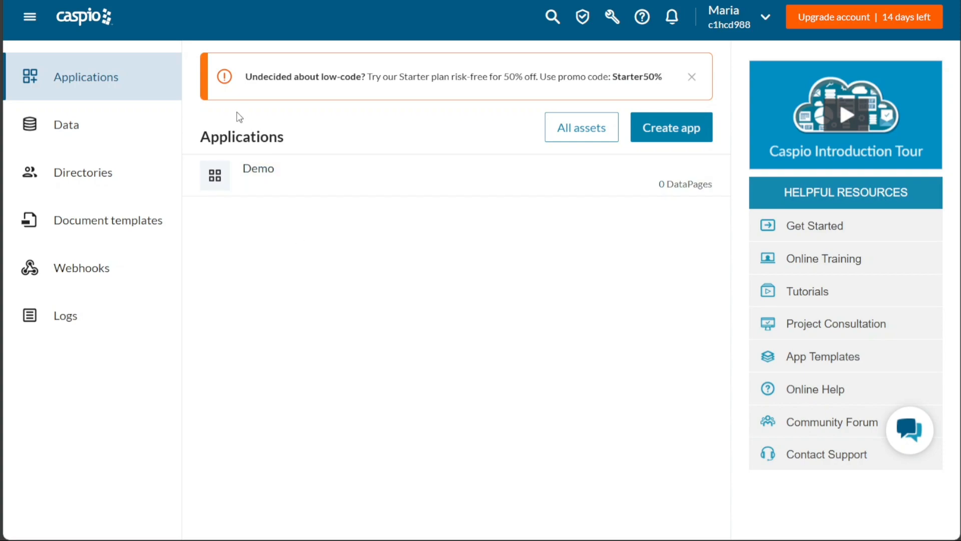
Step: Go to the Data section to list the Demo_Physicians, Demo_States_Lookup and Demo_Users tables
left_click(66, 125)
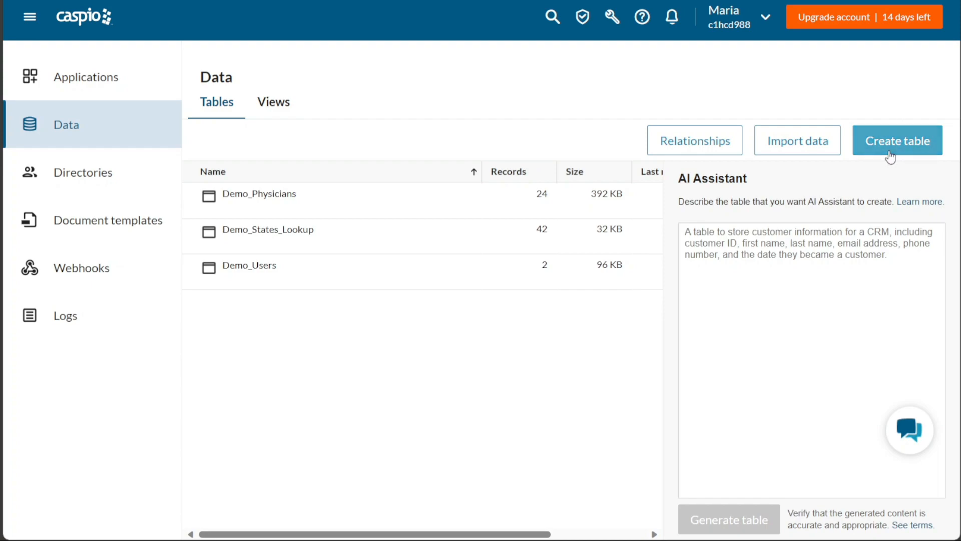
Step: Create a new table whose first field is named 'blank' and save the design, bringing up the New_Table naming prompt
left_click(896, 140)
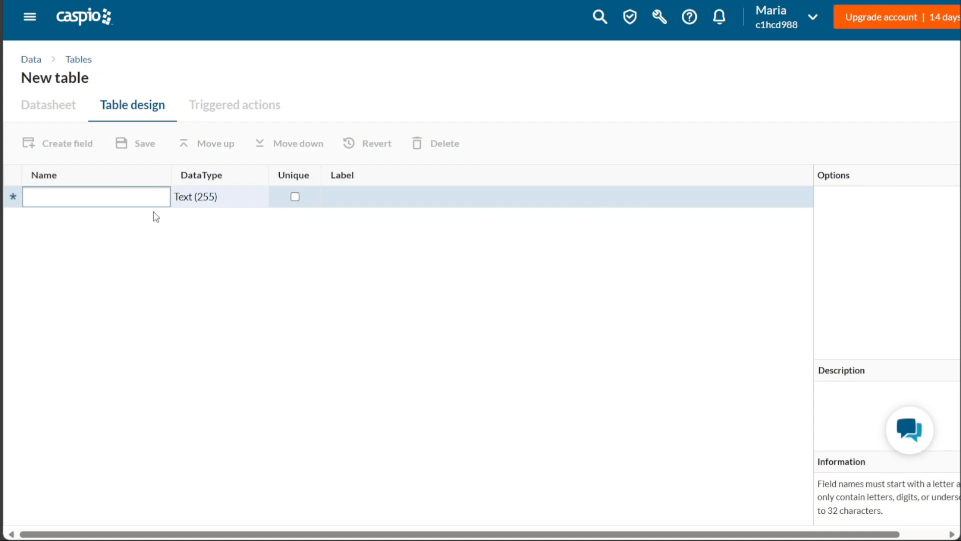
left_click(96, 196)
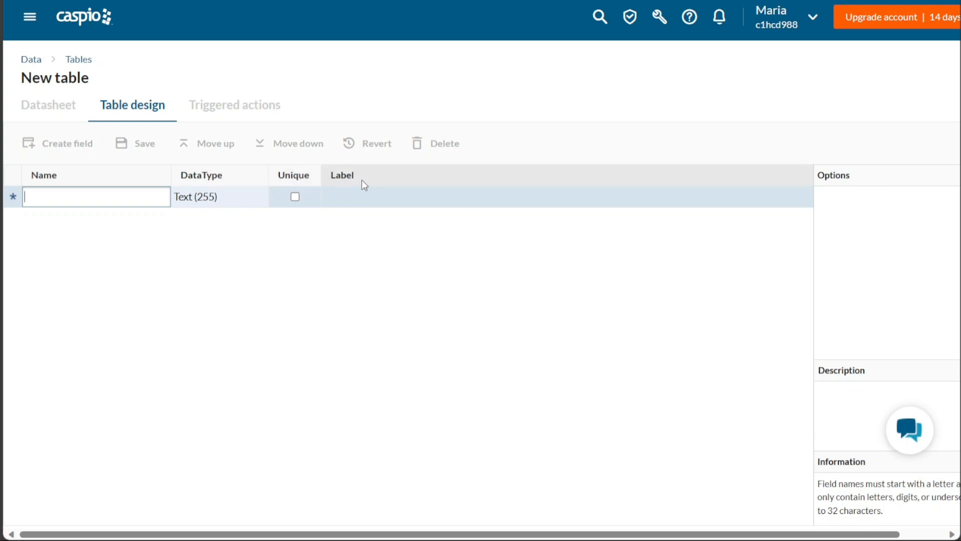
left_click(552, 196)
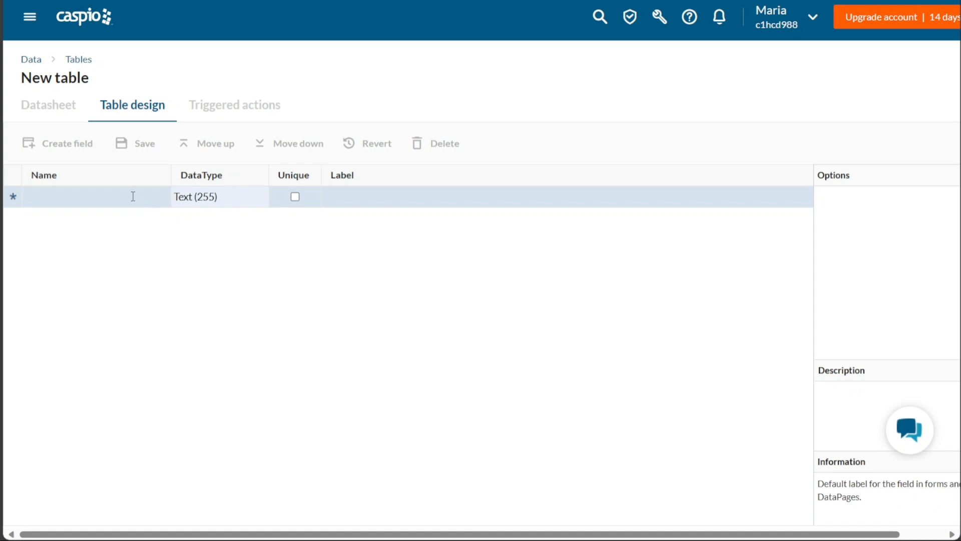
left_click(96, 197)
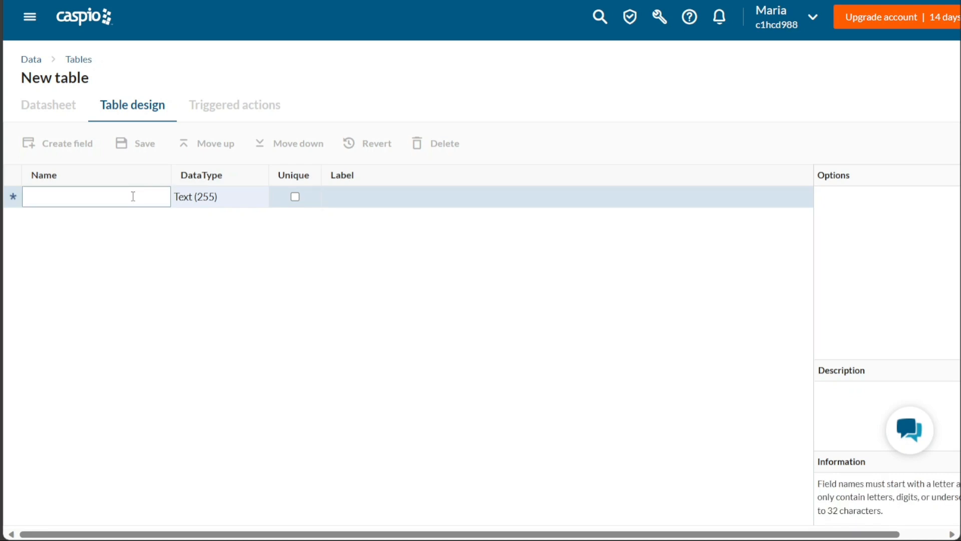
type("blank")
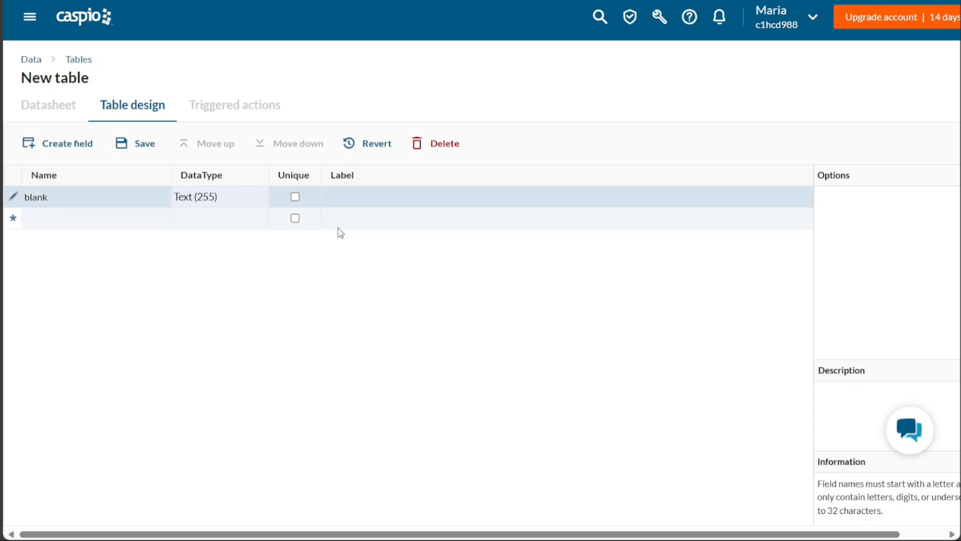
left_click(136, 143)
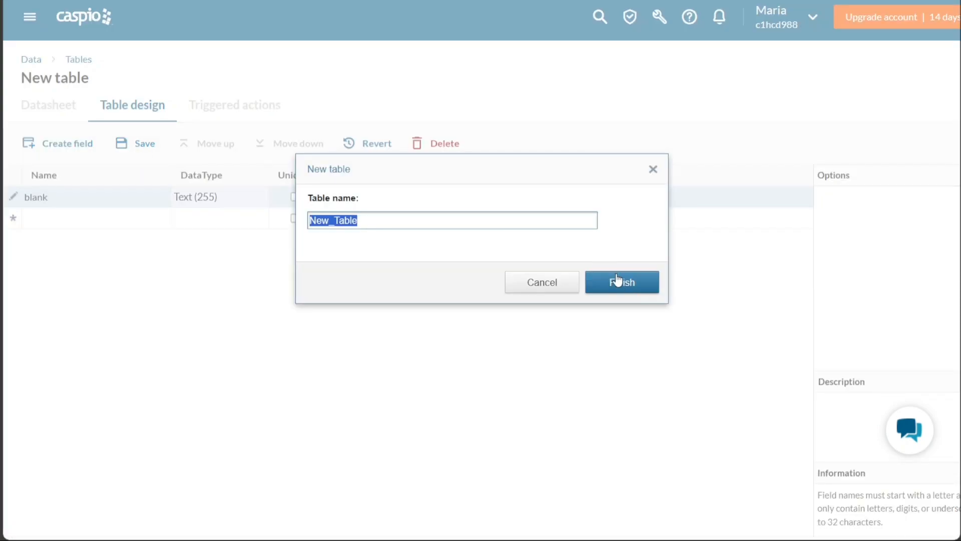
Step: Confirm the name New_Table and finish saving so it appears in the Tables list with 0 records
left_click(622, 283)
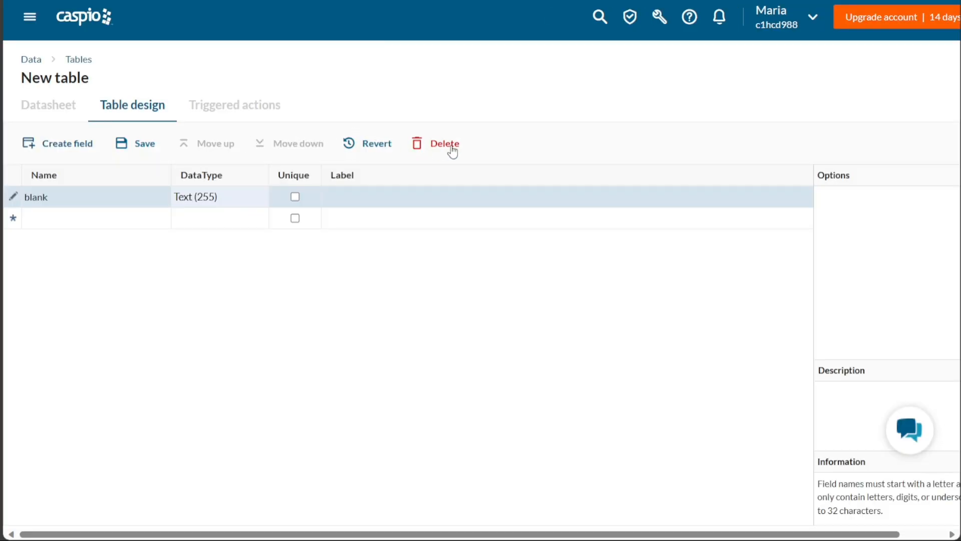
mouse_move(203, 342)
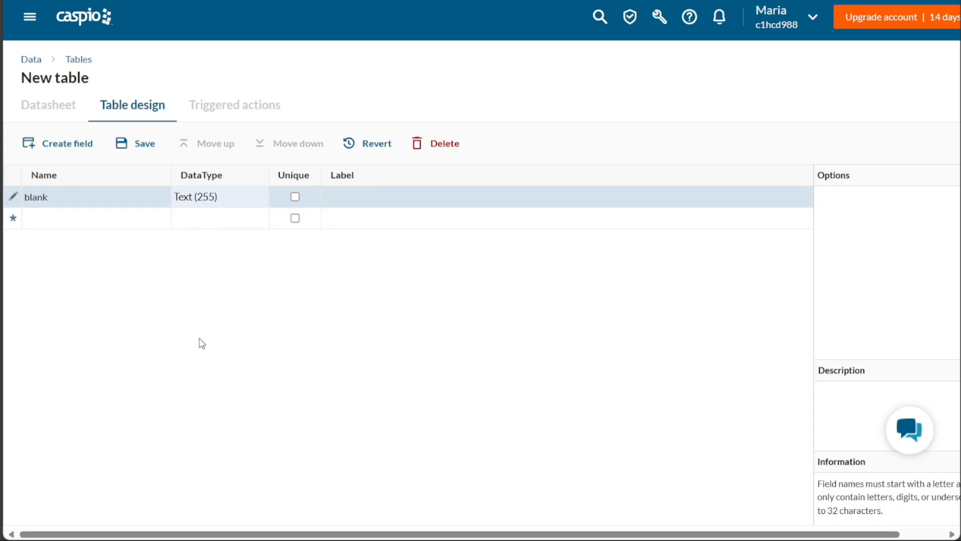
mouse_move(223, 294)
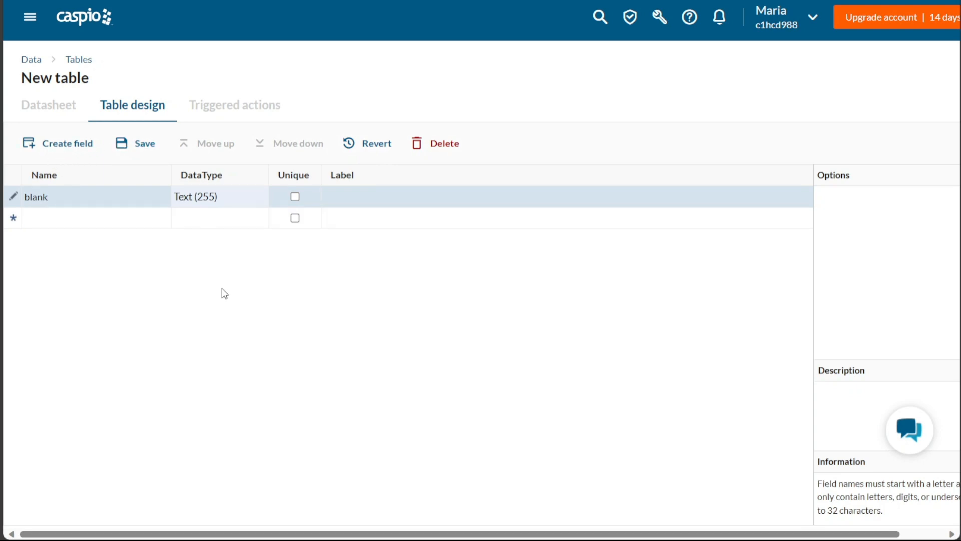
mouse_move(231, 149)
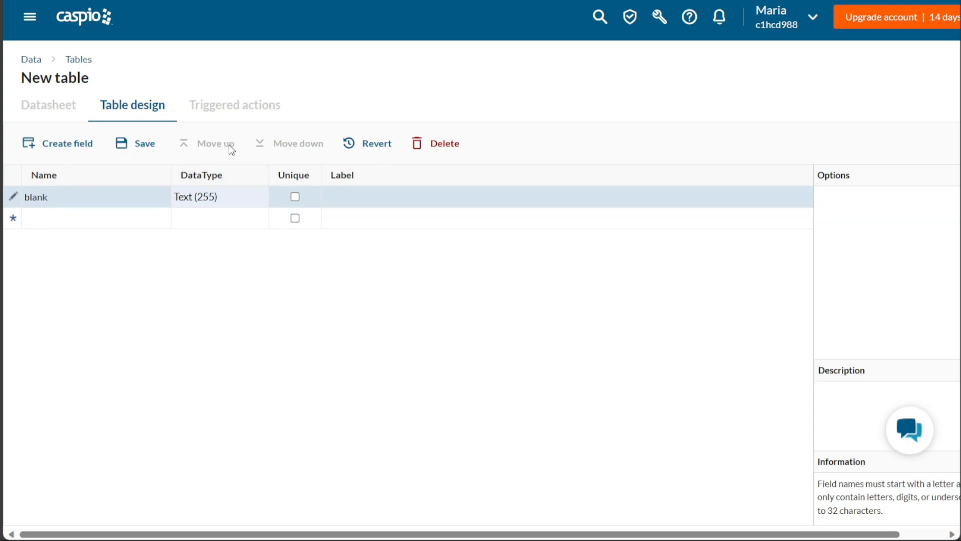
left_click(144, 143)
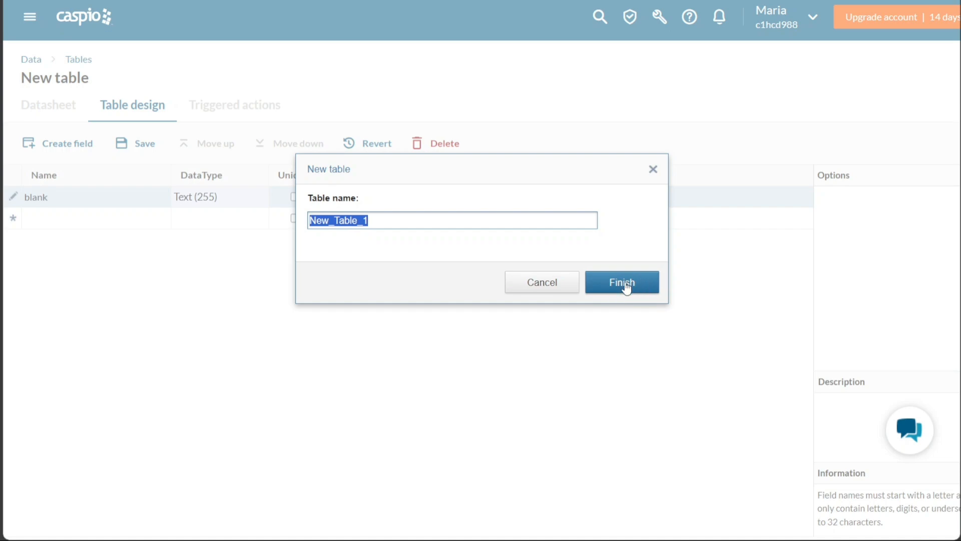
left_click(621, 283)
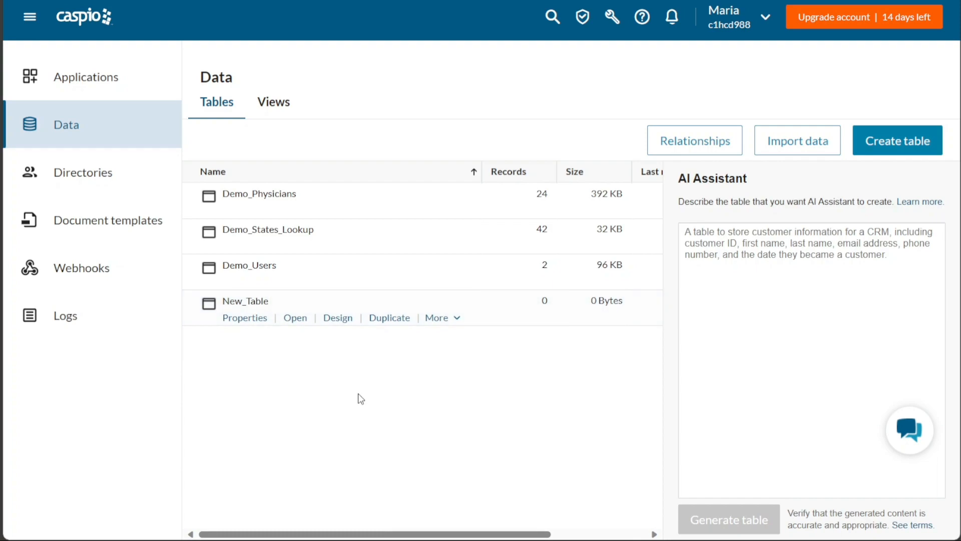
mouse_move(242, 380)
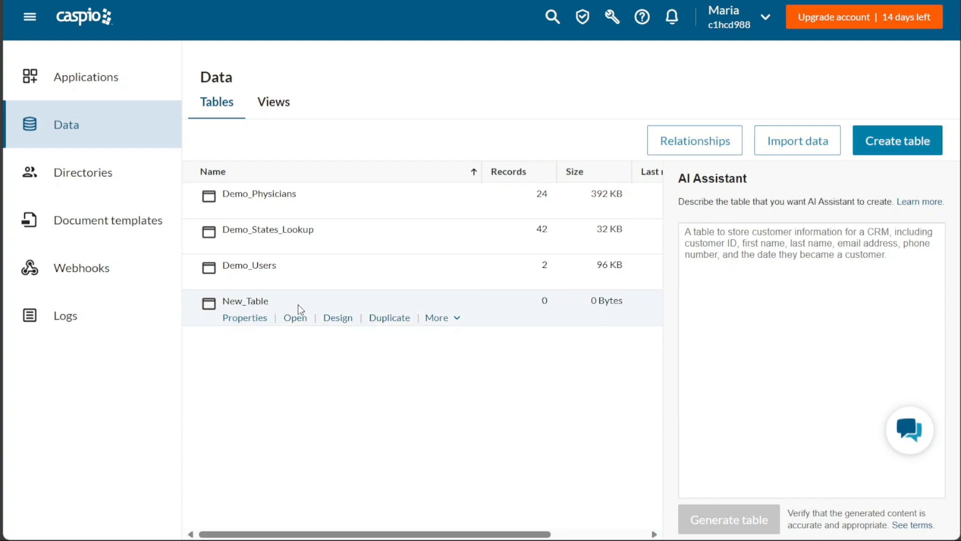
Step: Check New_Table's More actions, then return to the Applications list showing the Demo app
left_click(437, 317)
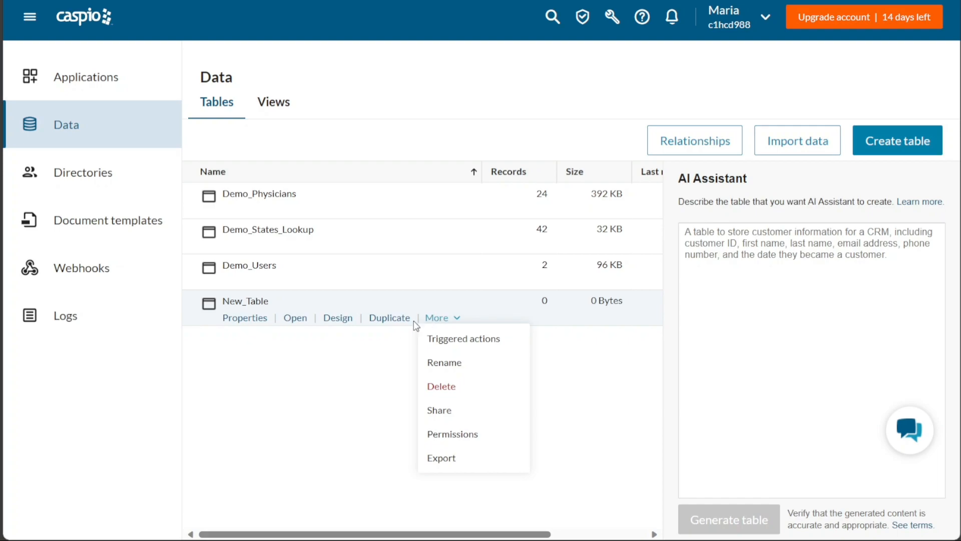
left_click(86, 77)
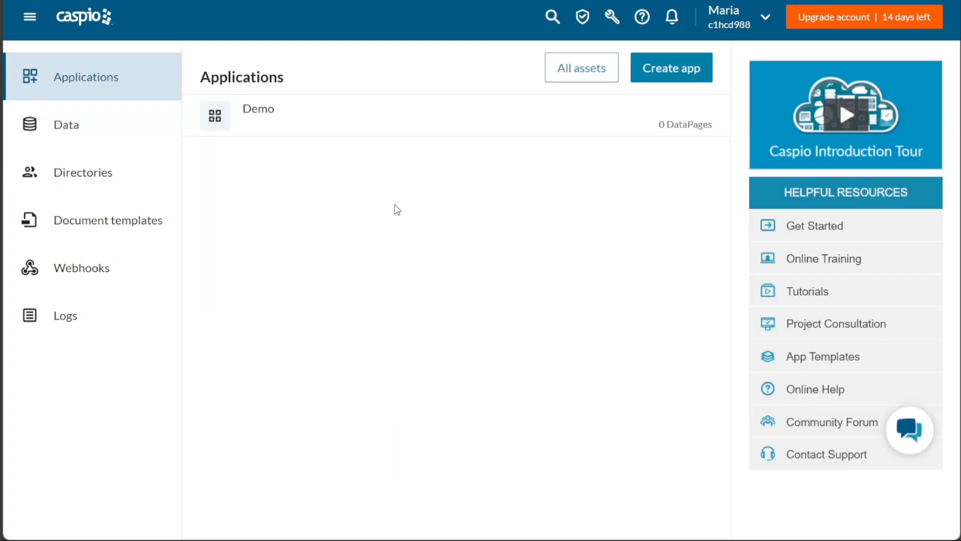
mouse_move(354, 158)
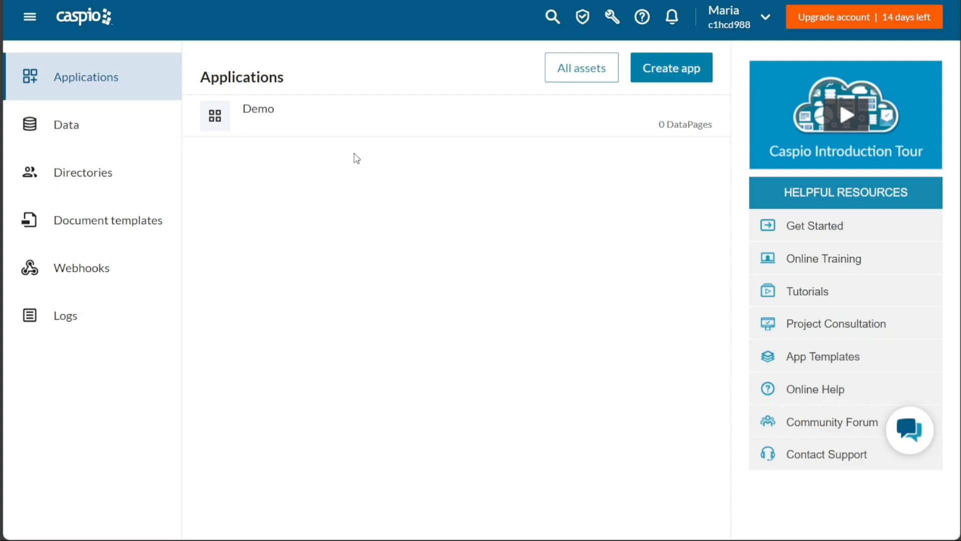